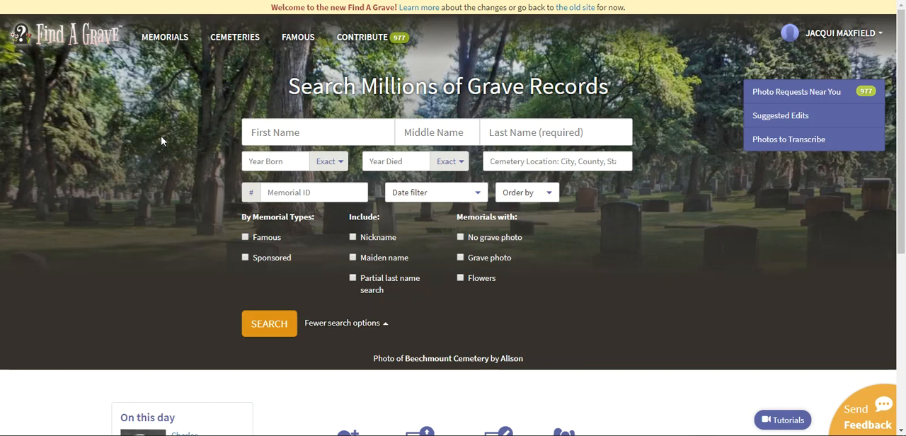
pyautogui.moveTo(227, 54)
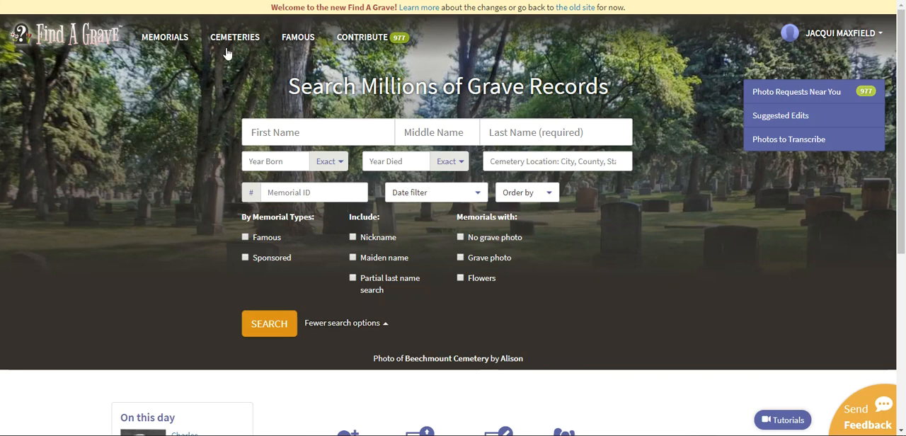
# - Go to the Cemeteries search page showing the name and location fields and map
pyautogui.click(235, 37)
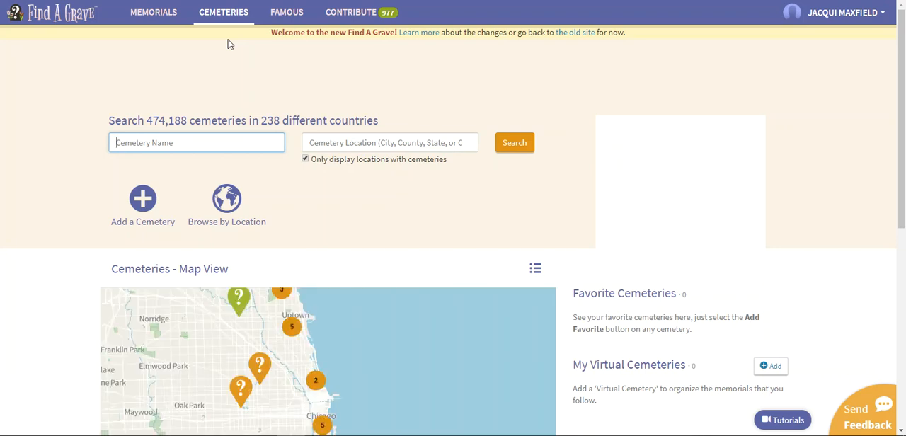
pyautogui.moveTo(163, 107)
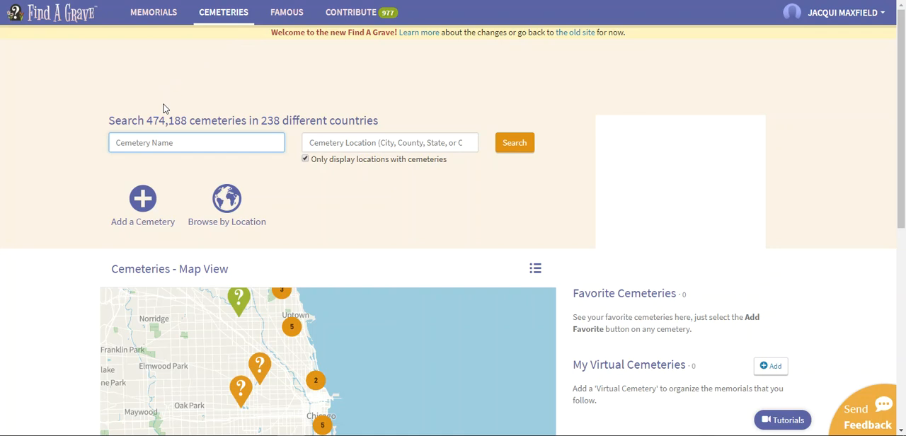
pyautogui.moveTo(136, 133)
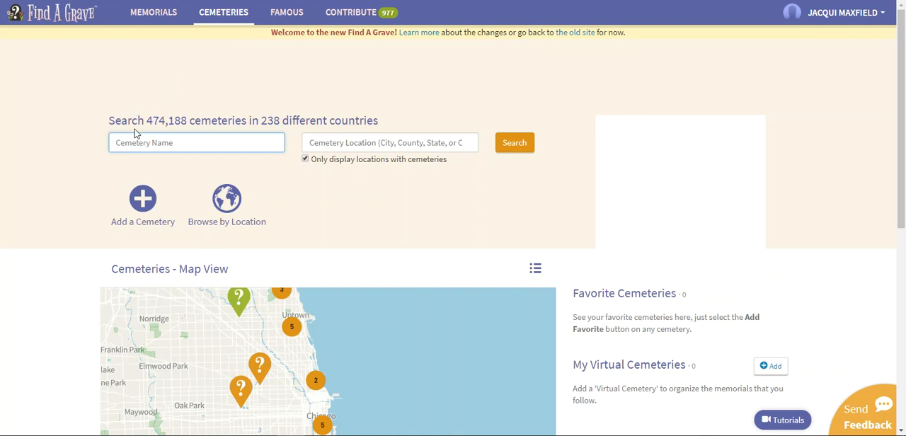
pyautogui.moveTo(177, 133)
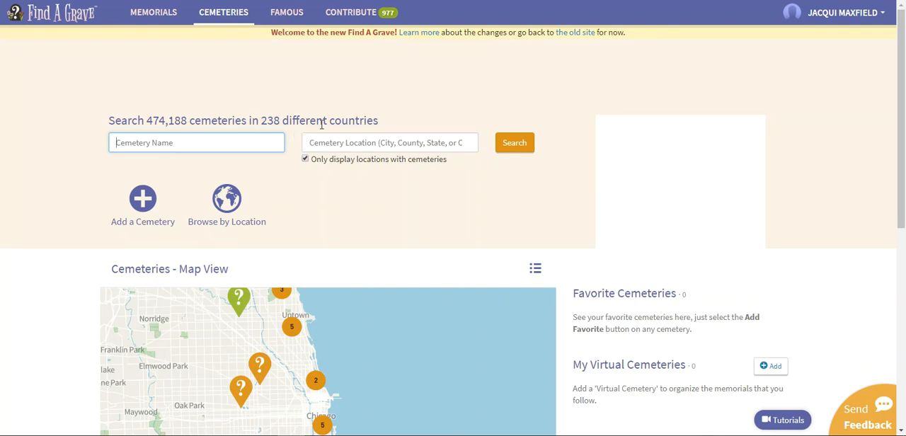
pyautogui.moveTo(396, 125)
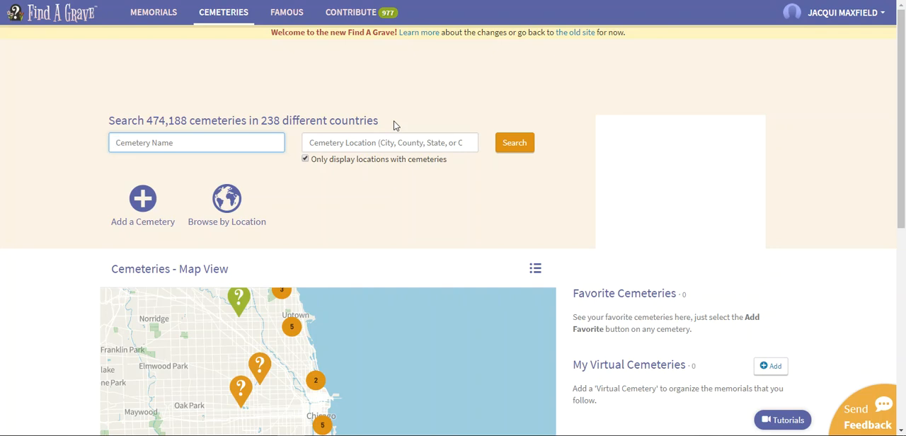
pyautogui.scroll(-3)
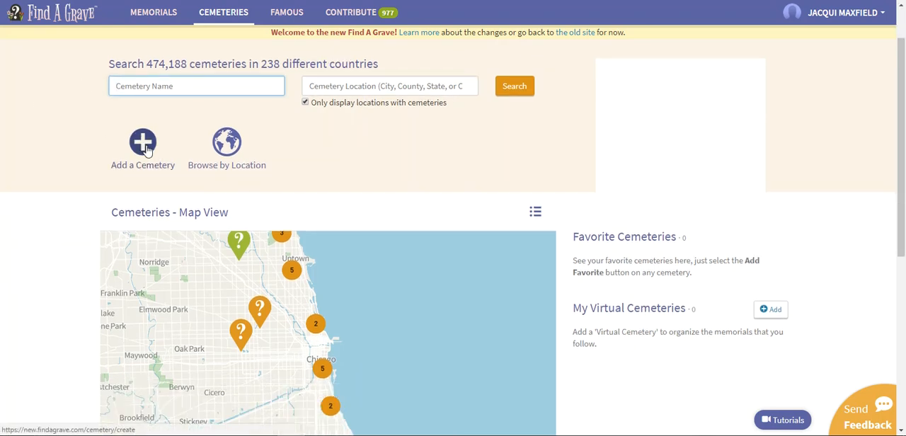
# - Begin adding a new cemetery, reaching the duplicate-search question
pyautogui.click(142, 141)
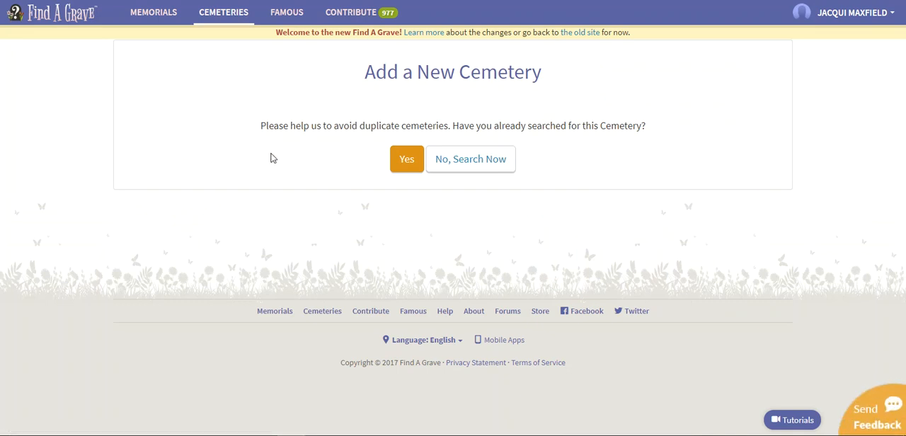
pyautogui.moveTo(309, 145)
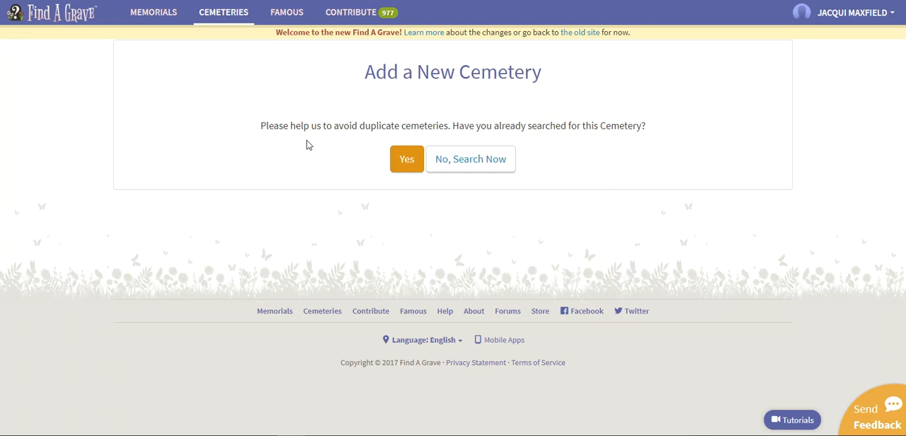
pyautogui.moveTo(472, 128)
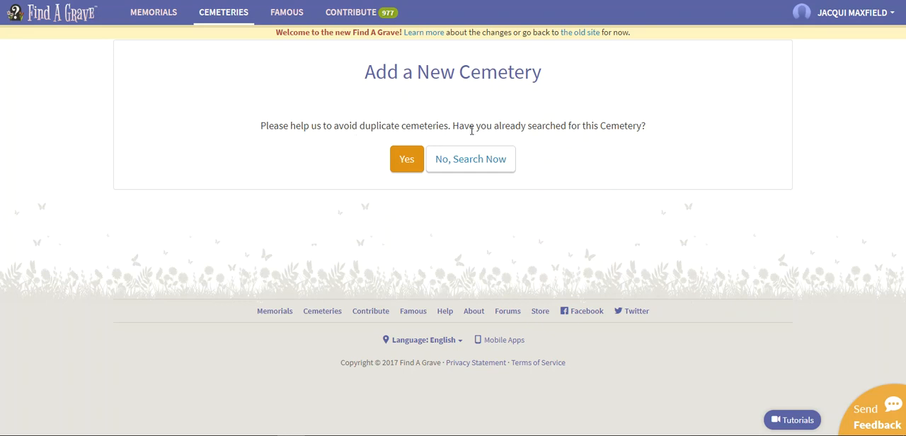
pyautogui.moveTo(546, 130)
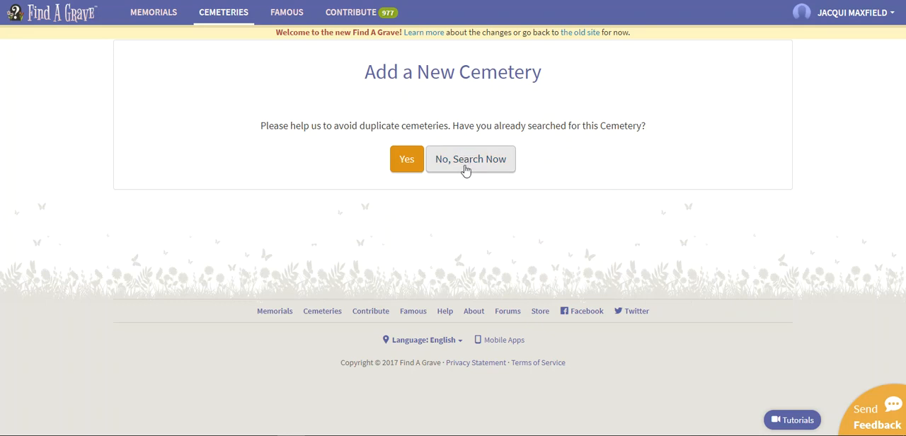
# - Confirm past the duplicate question and review the blank name, location, address and GPS fields
pyautogui.click(470, 159)
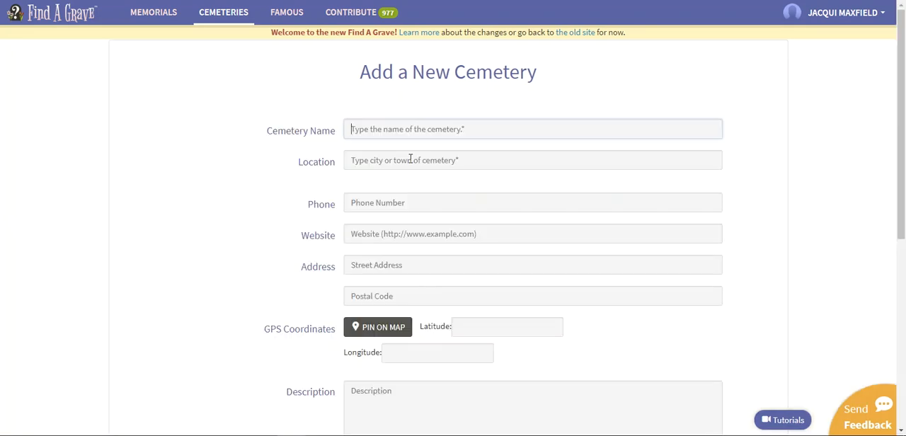
pyautogui.moveTo(170, 153)
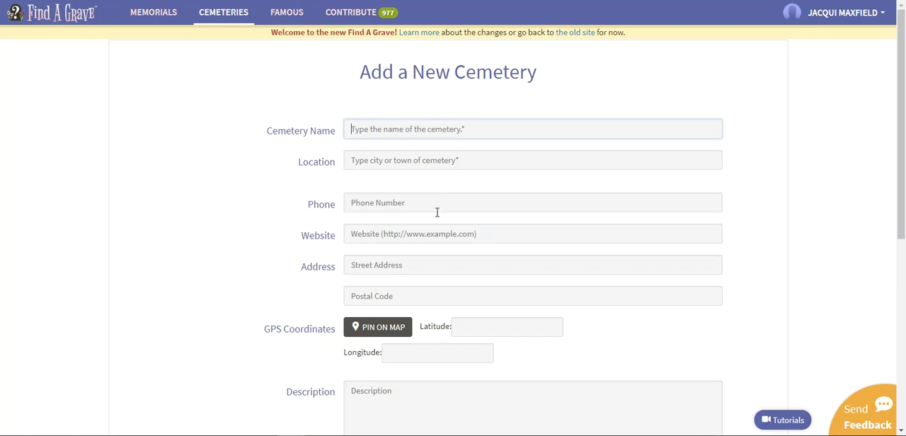
pyautogui.scroll(-3)
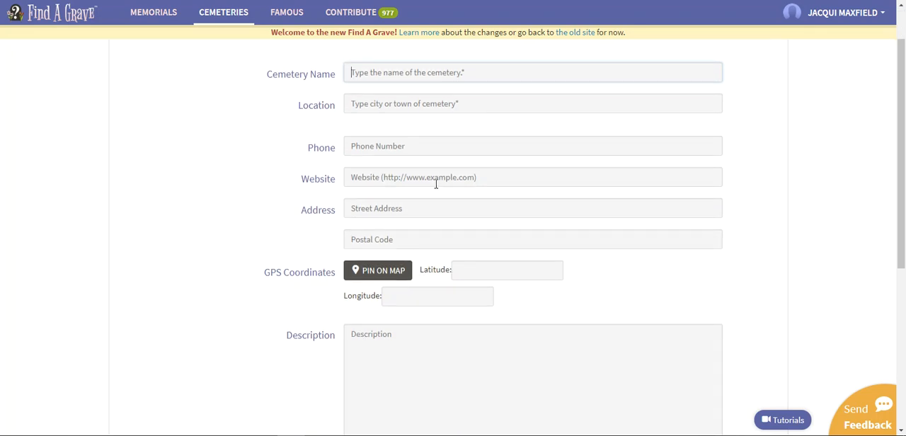
pyautogui.moveTo(422, 201)
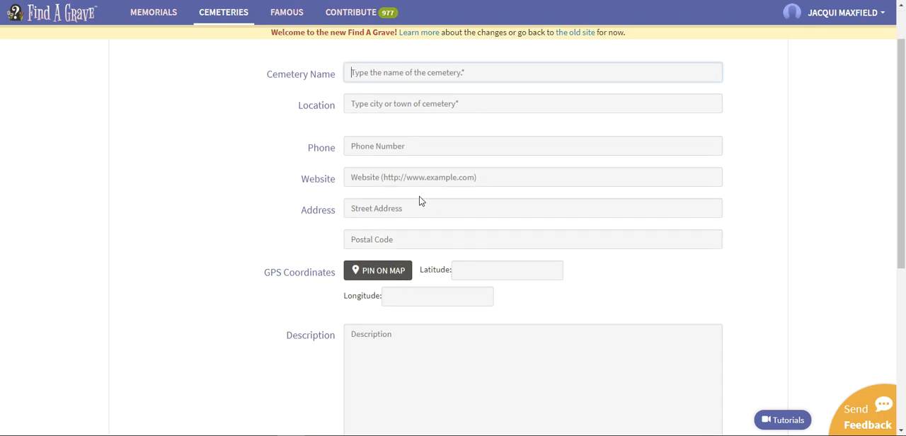
pyautogui.scroll(-3)
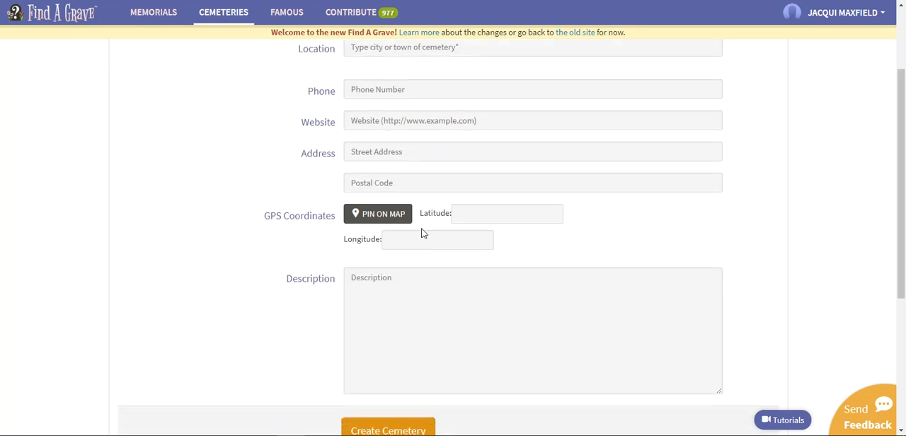
pyautogui.scroll(-3)
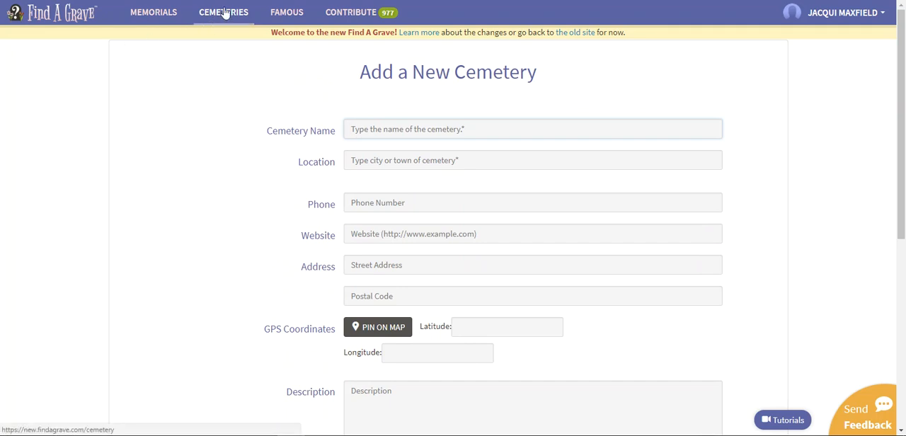
# - Return to cemetery search and choose Browse by Location to list world regions
pyautogui.click(224, 12)
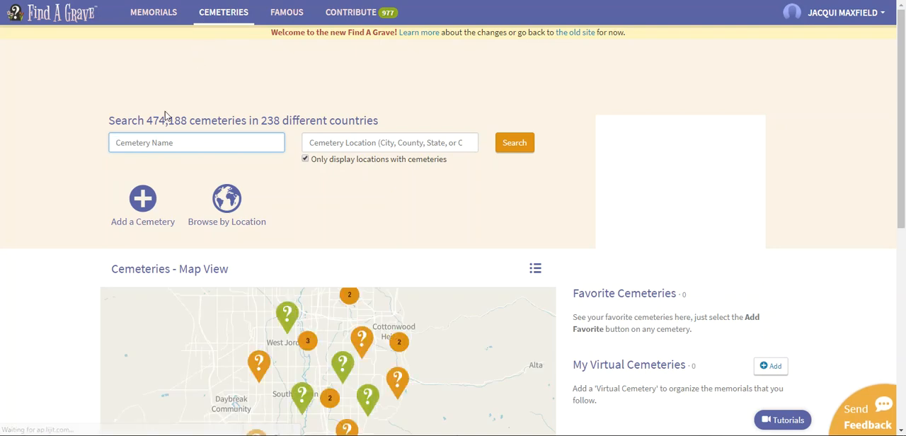
pyautogui.moveTo(252, 163)
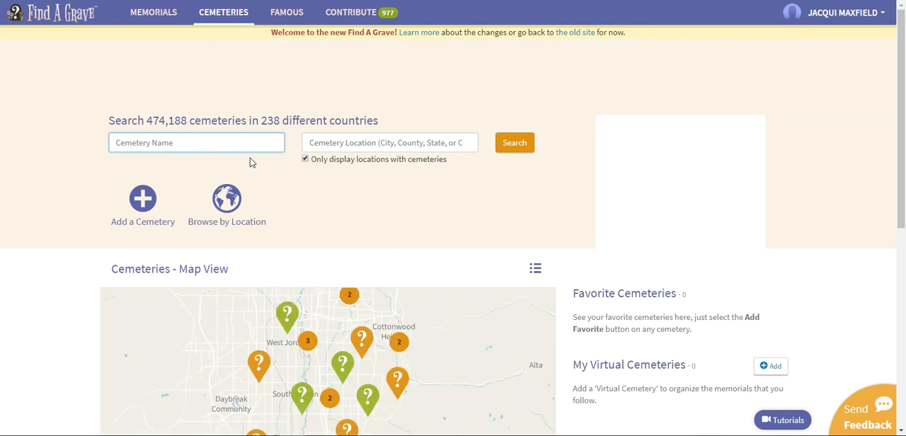
pyautogui.moveTo(300, 174)
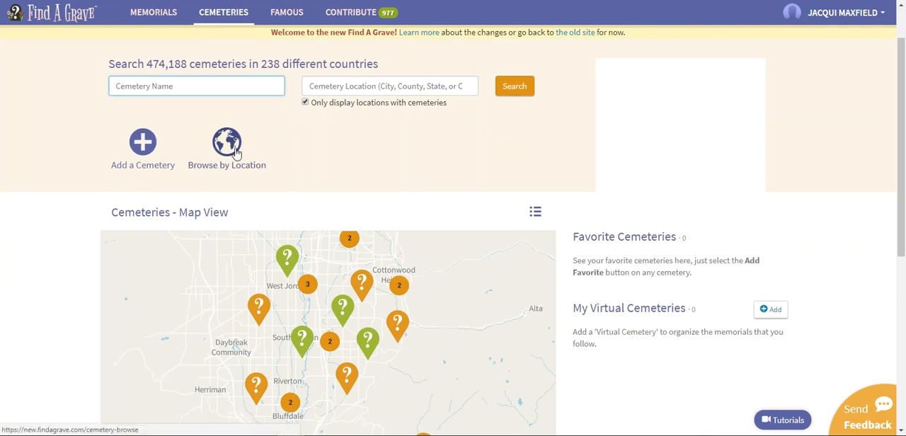
pyautogui.click(226, 141)
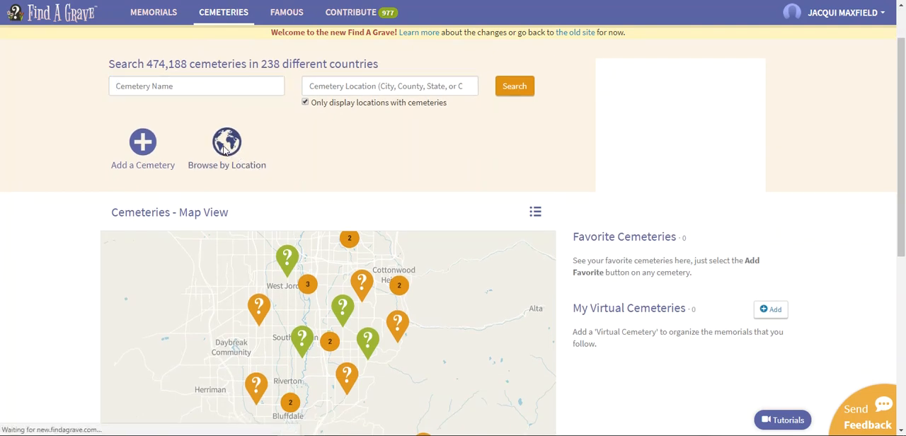
pyautogui.click(226, 141)
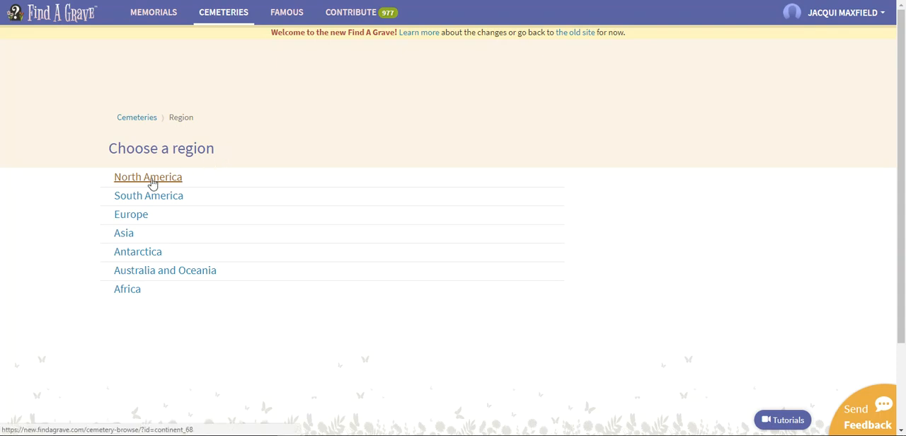
# - Drill down through North America to the United States of America's 52 locations
pyautogui.click(147, 177)
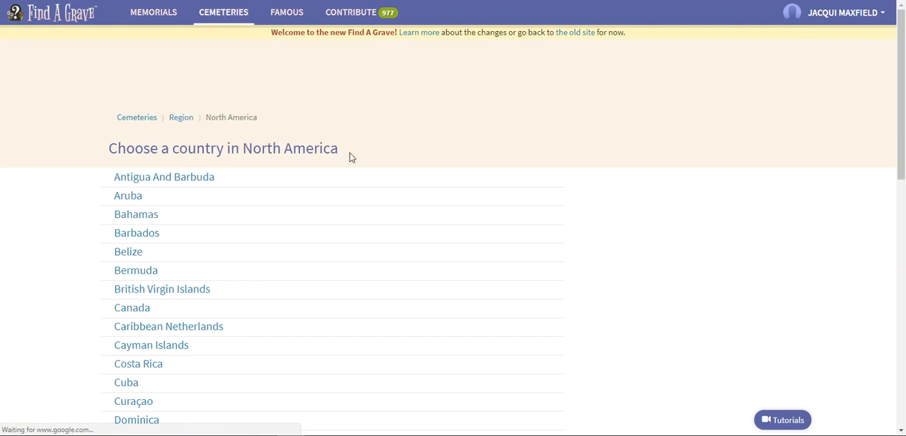
pyautogui.scroll(-3)
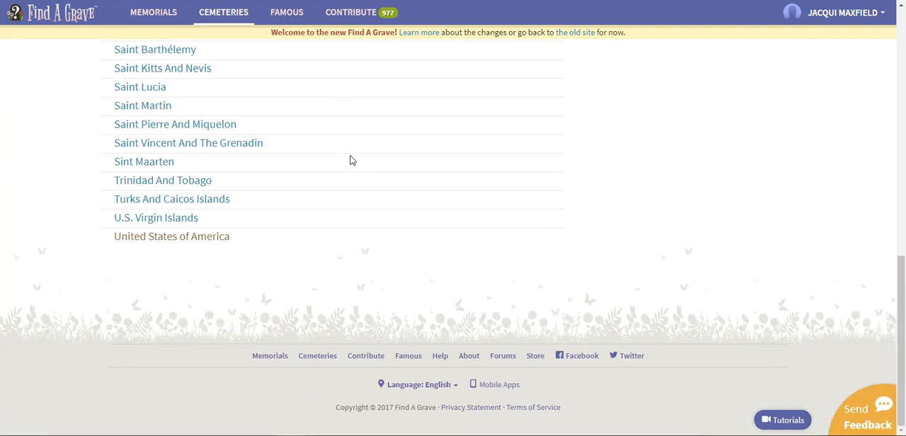
pyautogui.moveTo(172, 235)
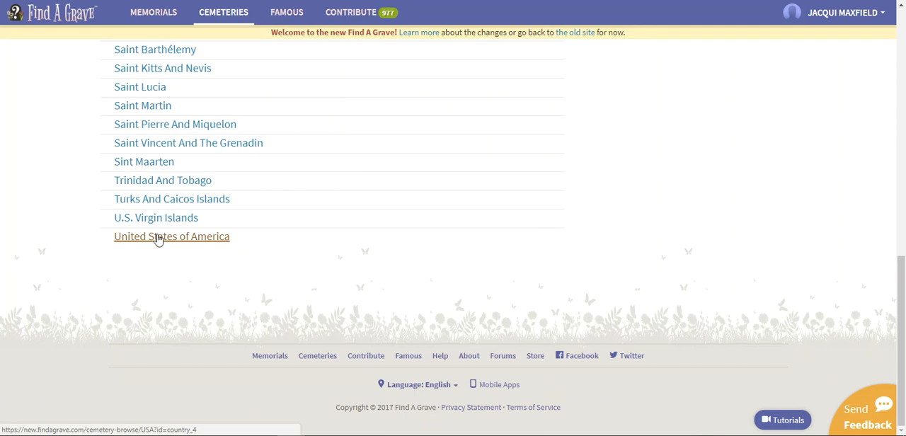
pyautogui.click(171, 235)
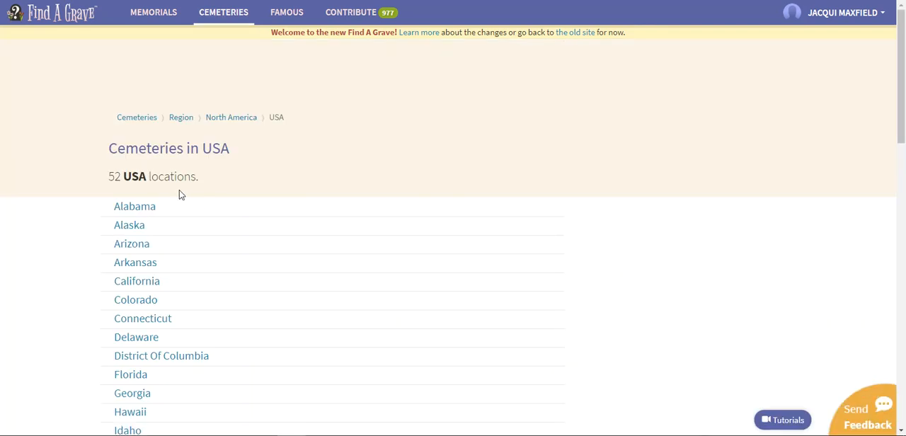
pyautogui.scroll(-3)
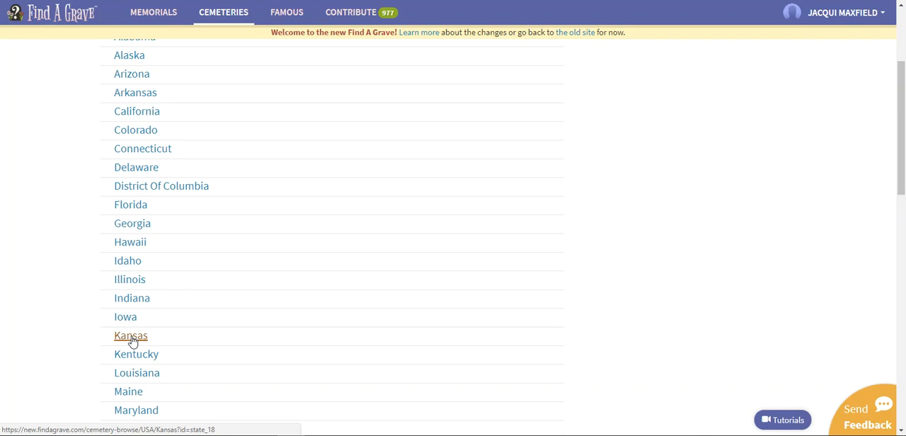
# - Open the Kansas listing and choose Russell County to list its cemeteries
pyautogui.click(130, 335)
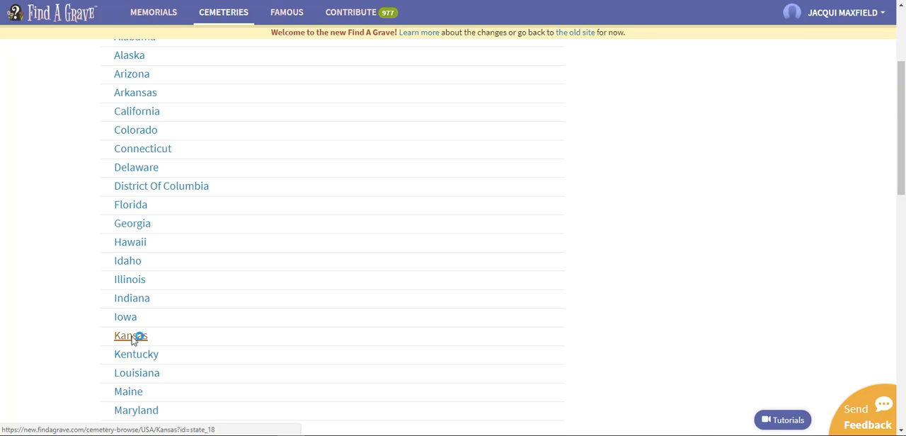
pyautogui.click(130, 335)
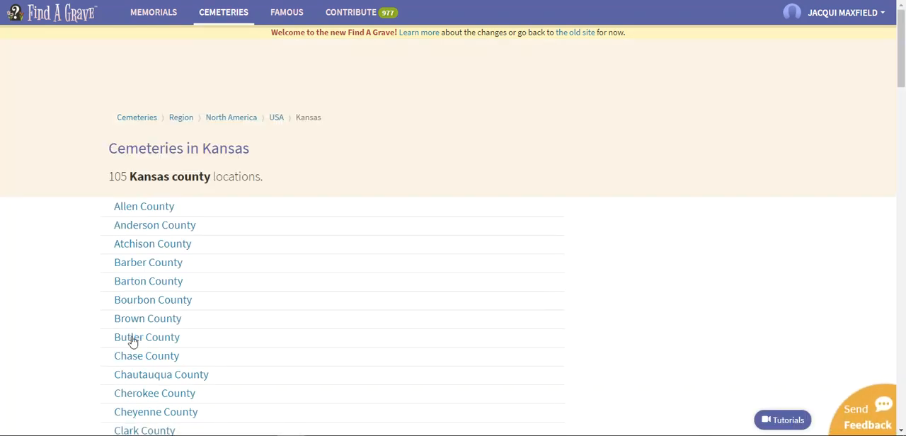
pyautogui.moveTo(208, 205)
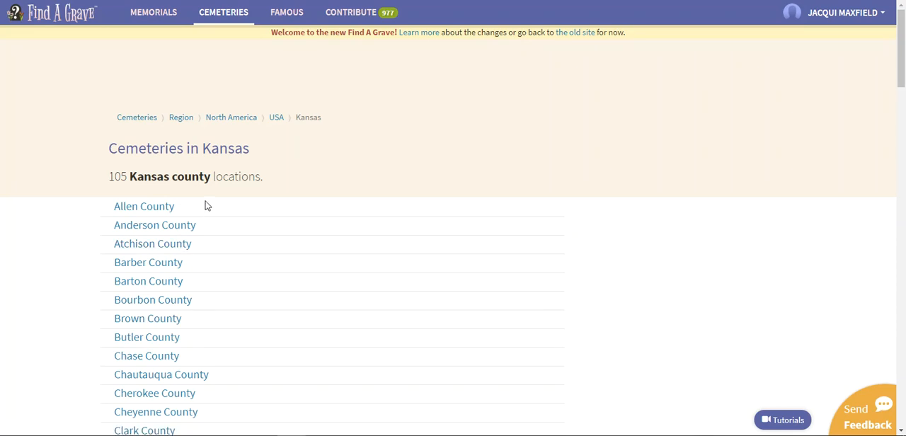
pyautogui.moveTo(238, 203)
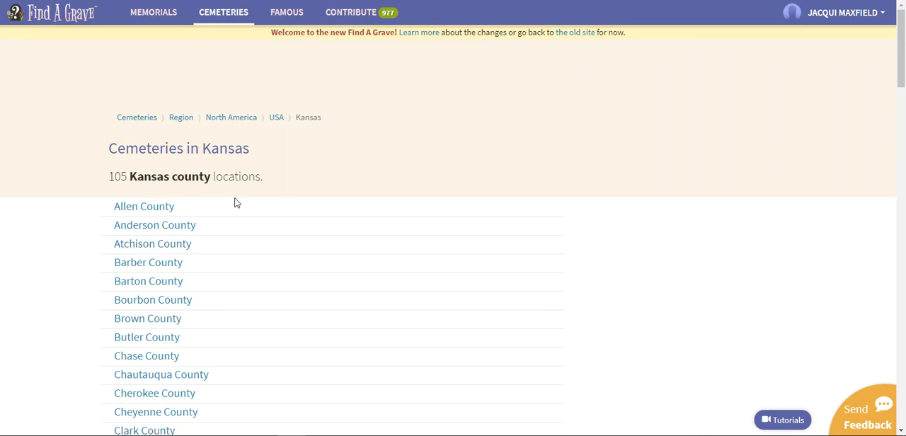
pyautogui.scroll(-3)
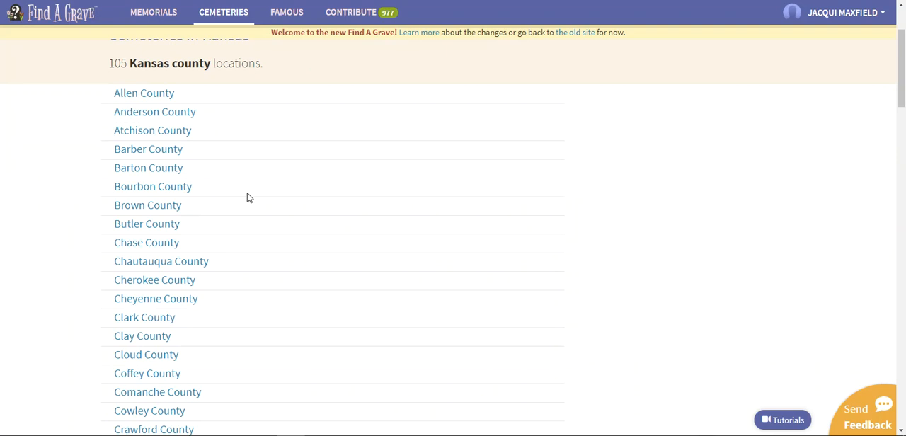
pyautogui.scroll(-3)
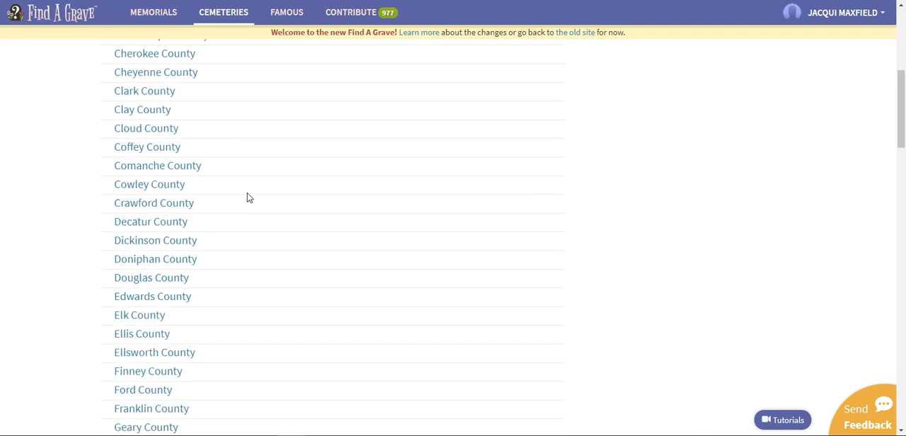
pyautogui.scroll(-3)
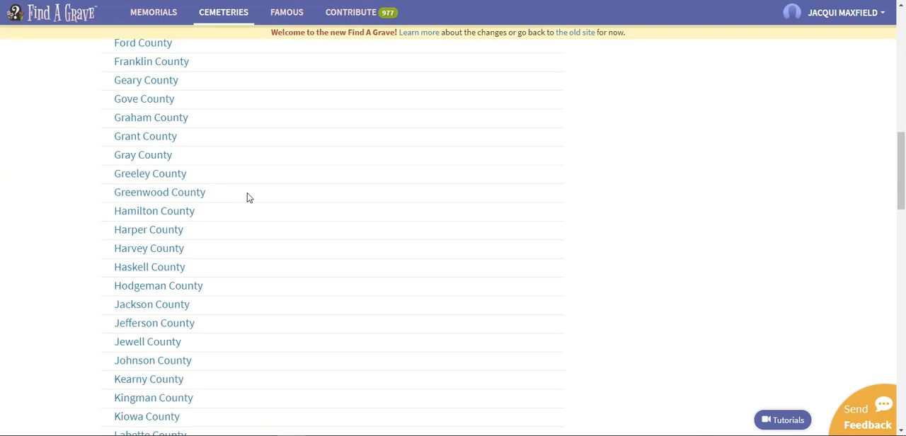
pyautogui.scroll(-3)
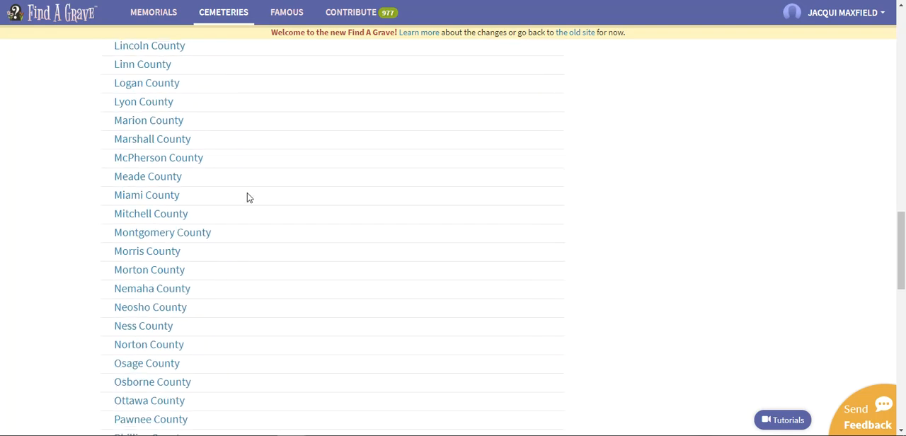
pyautogui.scroll(-3)
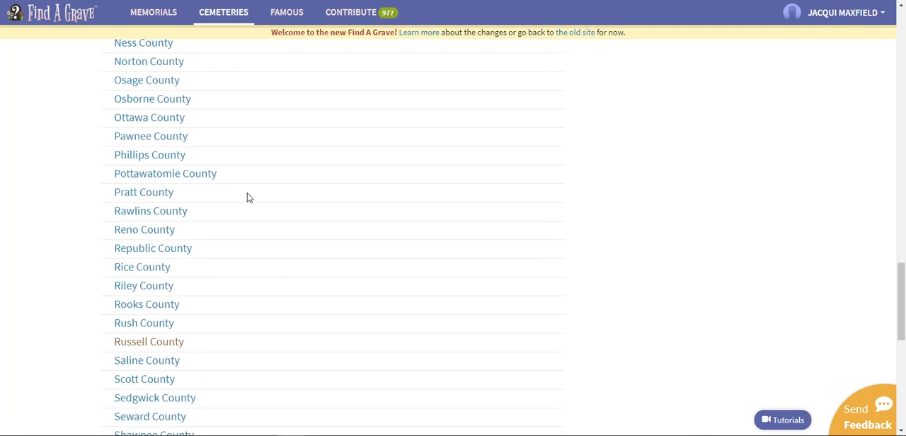
pyautogui.moveTo(149, 342)
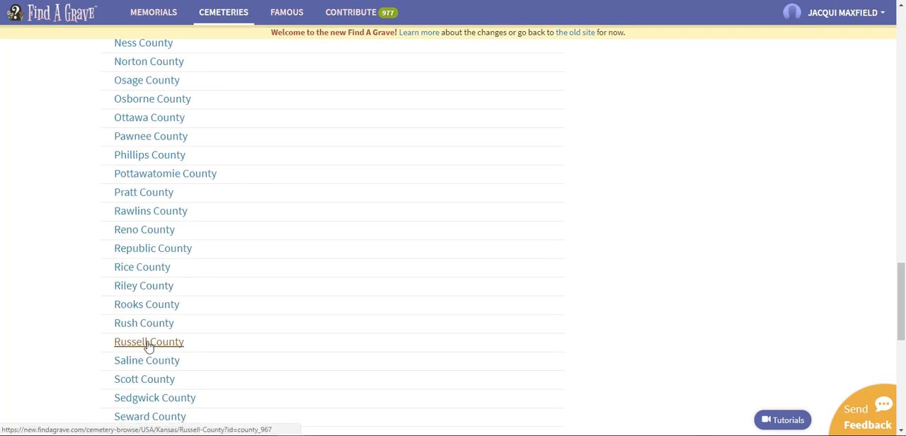
pyautogui.click(149, 341)
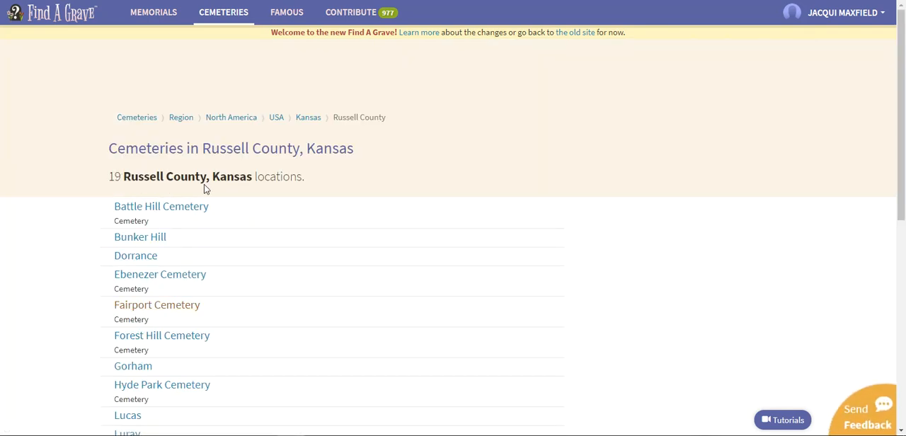
pyautogui.moveTo(257, 196)
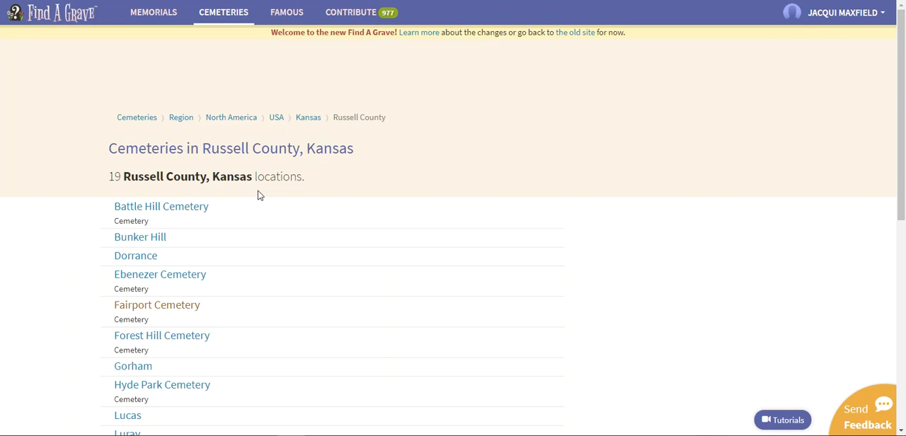
pyautogui.moveTo(443, 207)
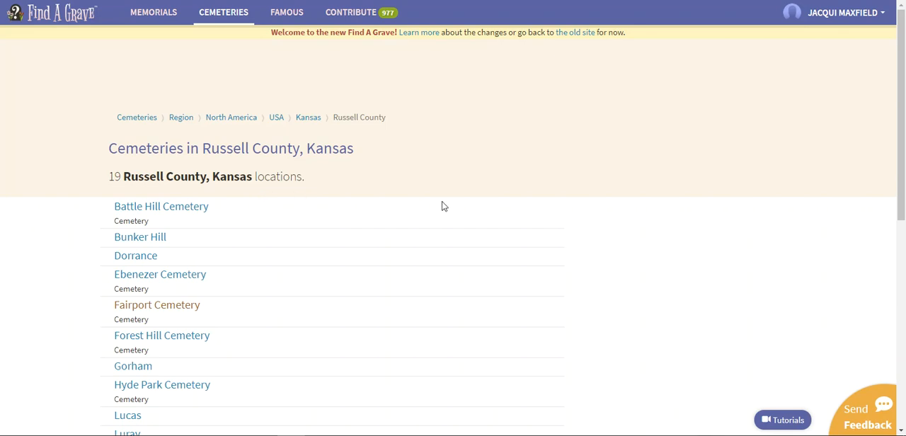
# - Select Michaelis Cemetery from the Russell County results
pyautogui.scroll(-3)
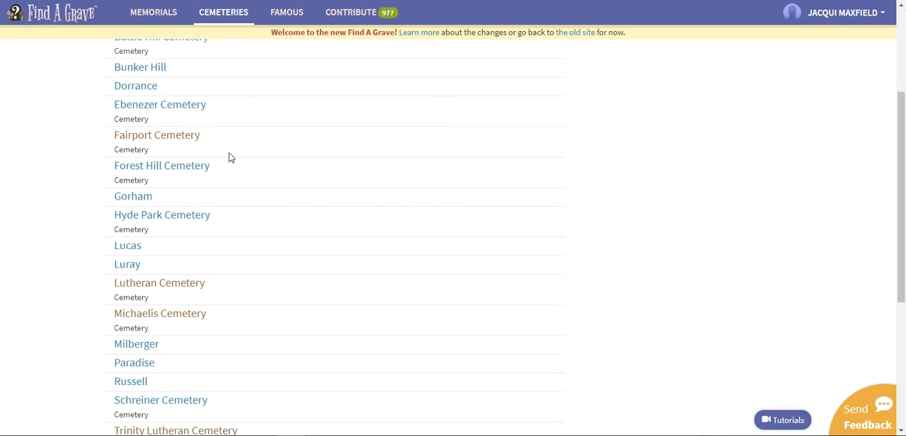
pyautogui.moveTo(154, 308)
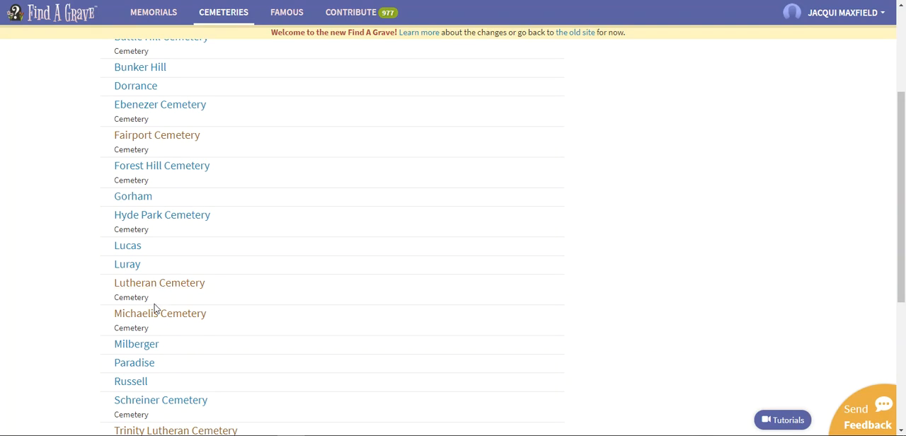
pyautogui.moveTo(160, 313)
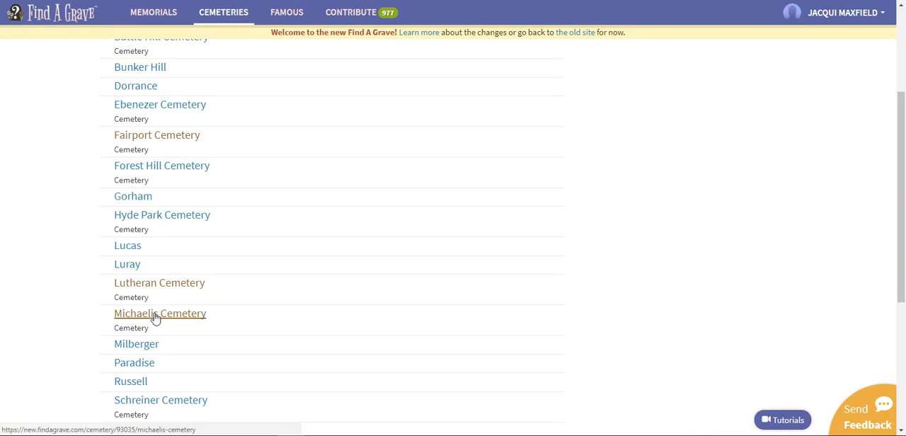
pyautogui.click(159, 313)
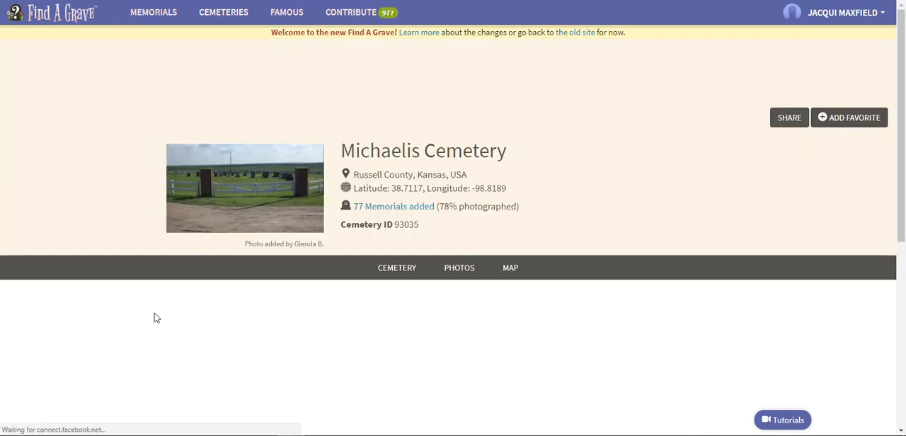
pyautogui.click(396, 268)
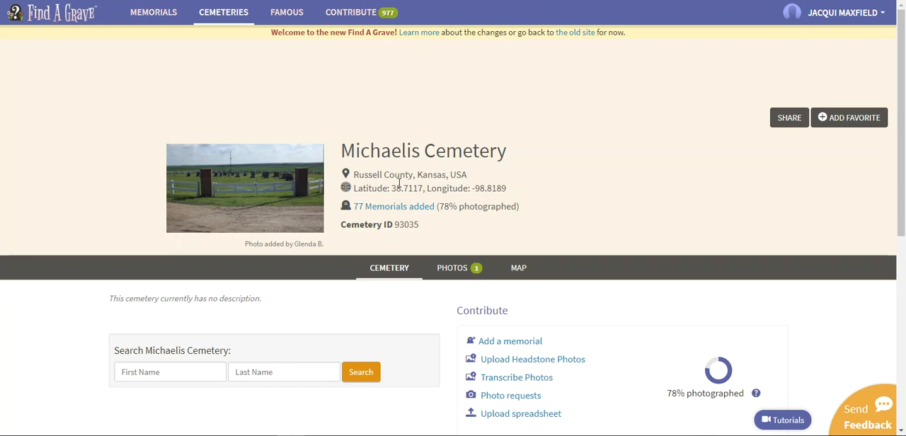
pyautogui.moveTo(394, 239)
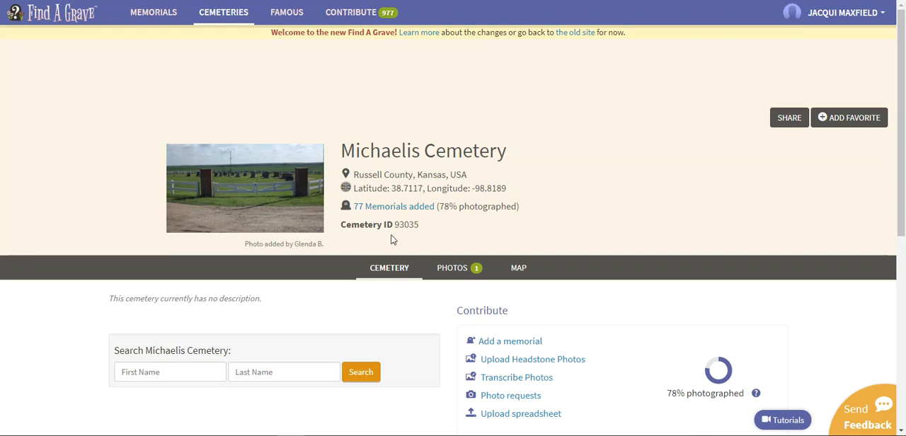
pyautogui.moveTo(357, 221)
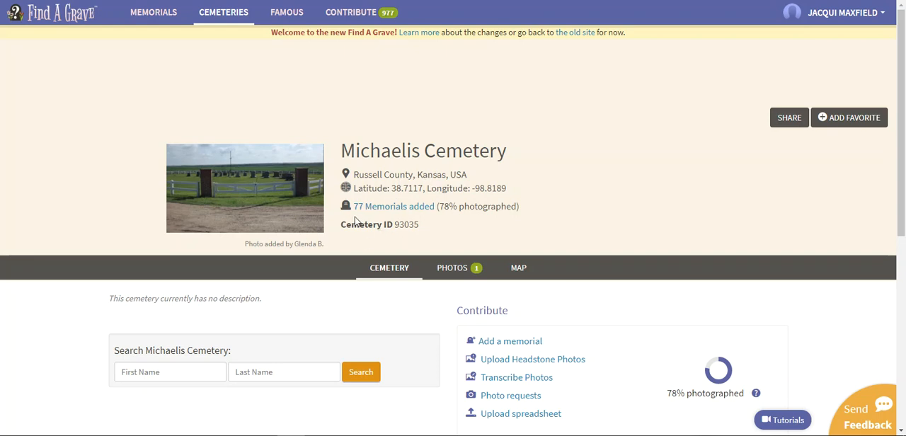
pyautogui.moveTo(447, 219)
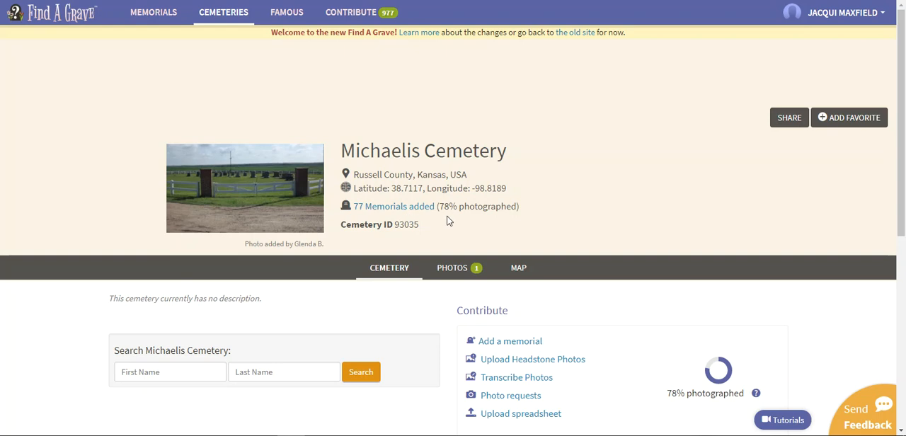
pyautogui.moveTo(470, 221)
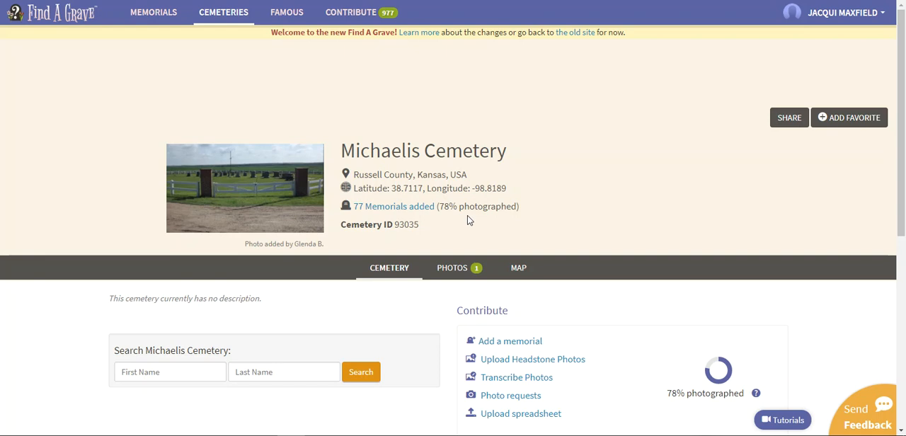
pyautogui.scroll(-3)
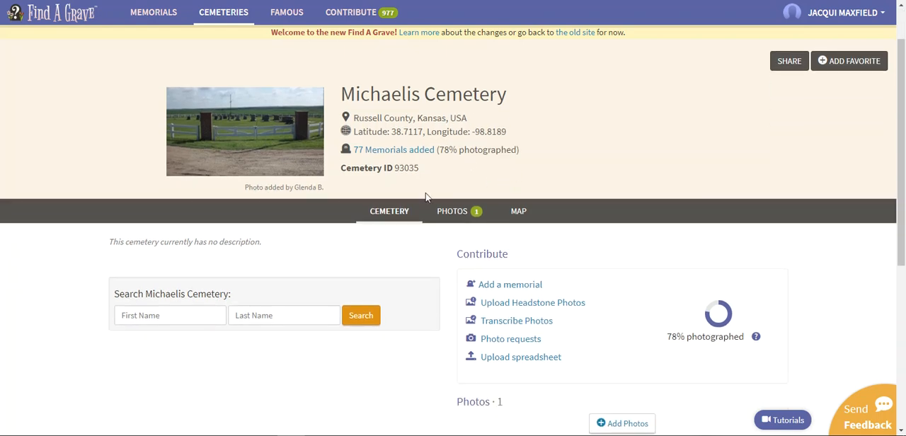
pyautogui.moveTo(388, 211)
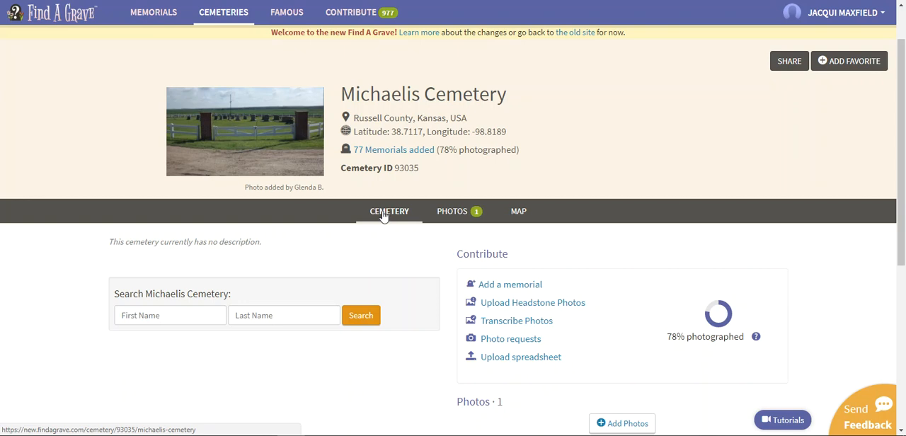
pyautogui.click(452, 211)
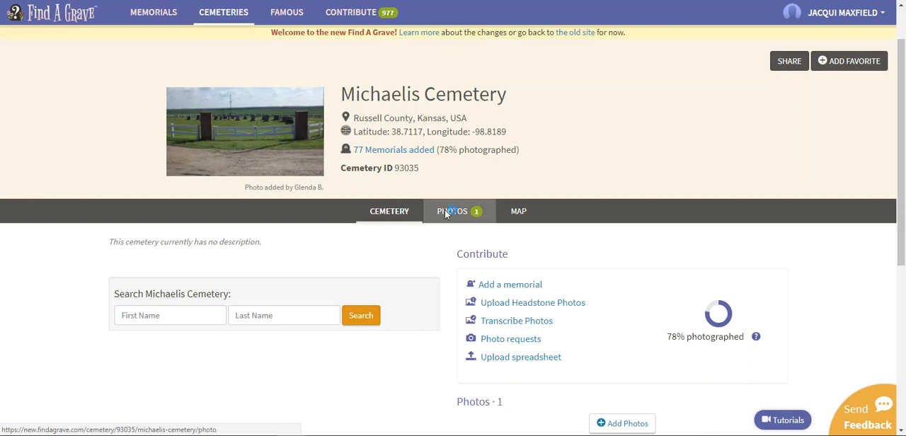
pyautogui.click(451, 211)
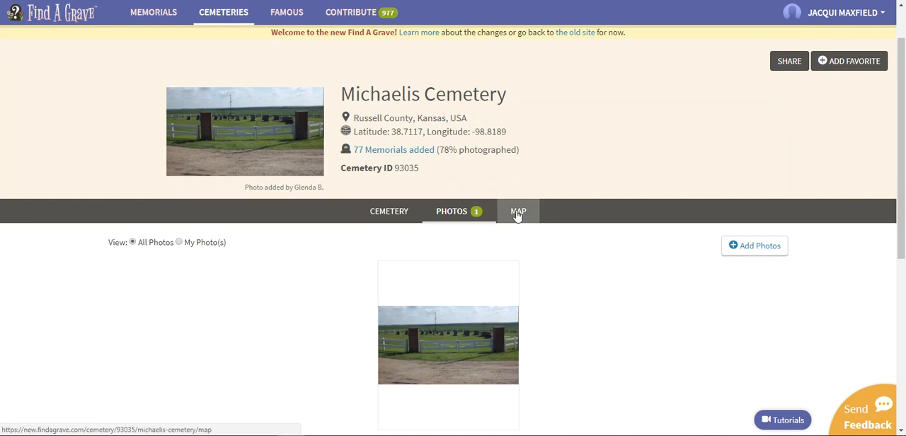
pyautogui.click(518, 211)
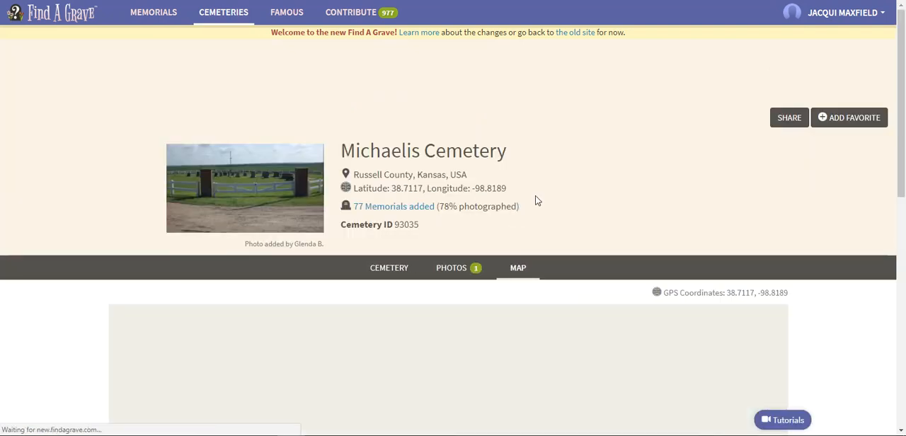
pyautogui.scroll(-3)
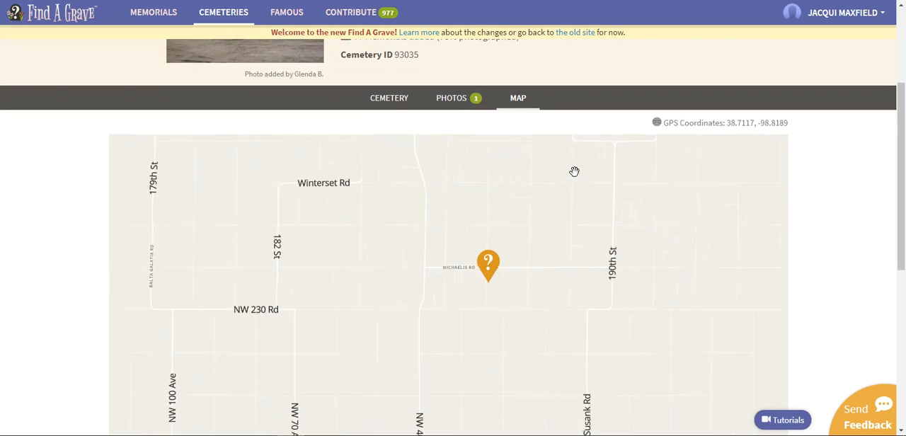
pyautogui.moveTo(897, 192)
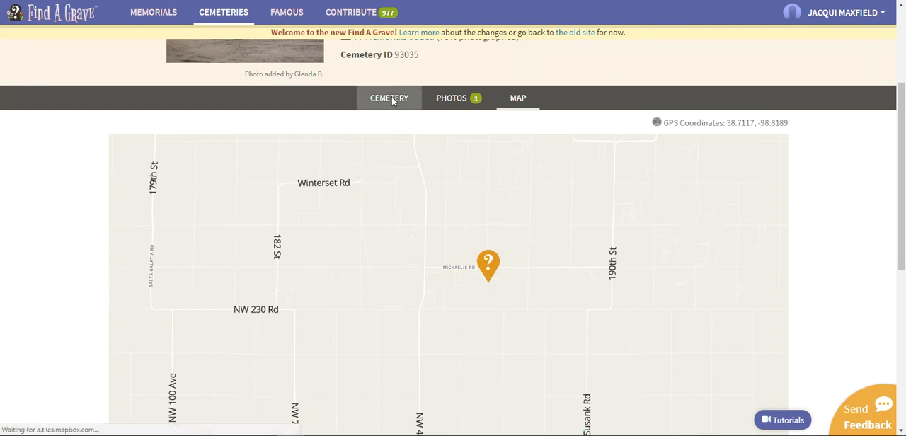
pyautogui.click(388, 98)
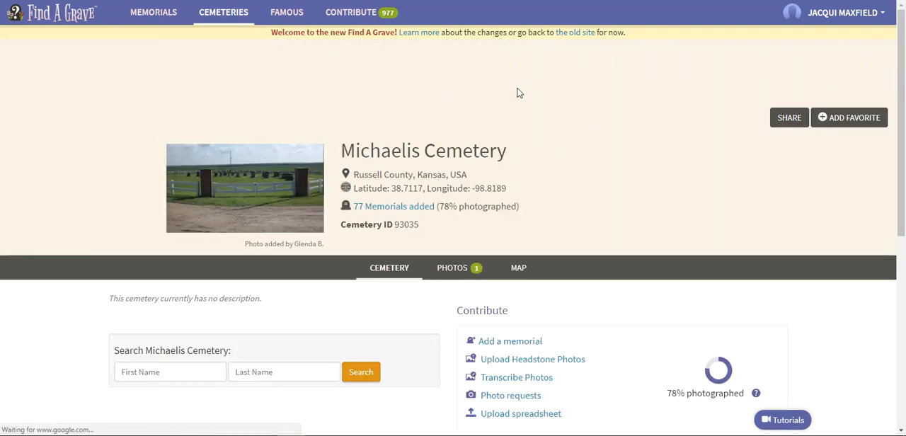
# - Search this cemetery for last name 'michaelis', returning 44 memorial records
pyautogui.scroll(-3)
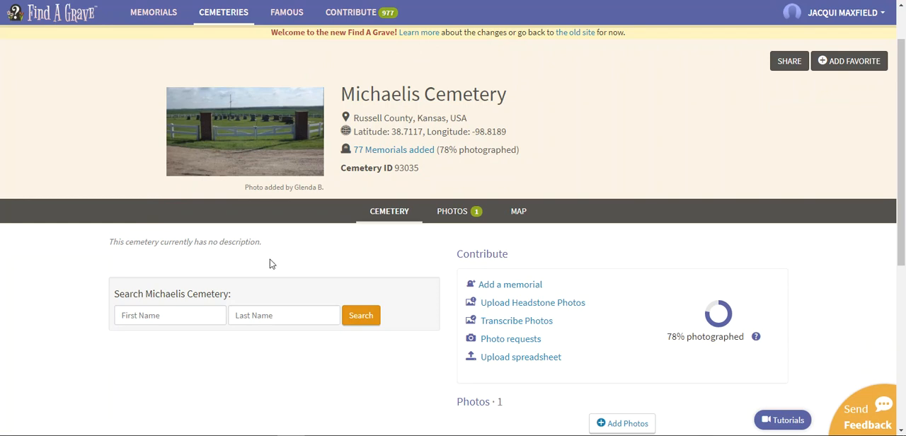
pyautogui.moveTo(233, 253)
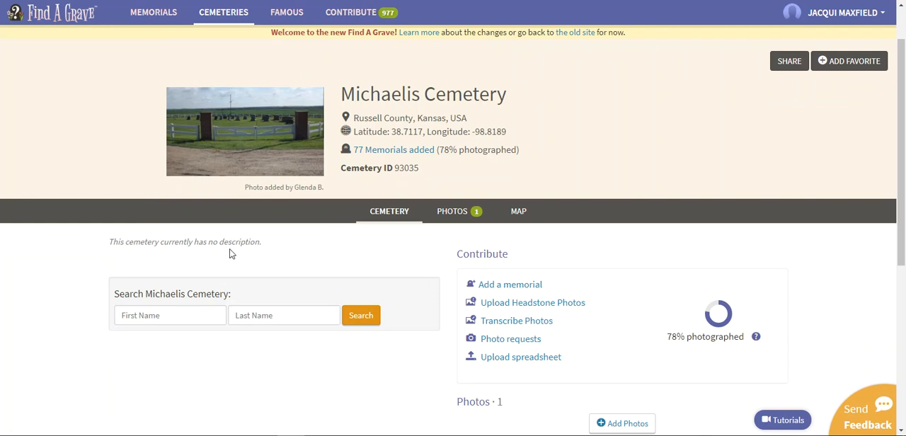
pyautogui.moveTo(240, 221)
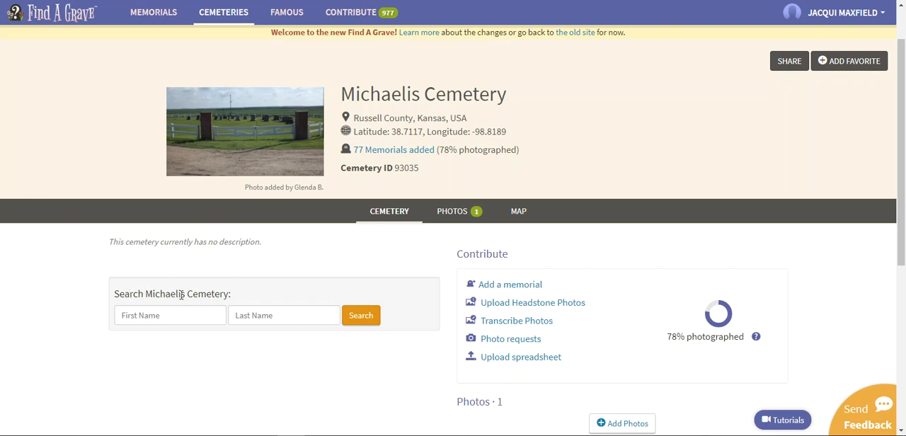
pyautogui.click(283, 314)
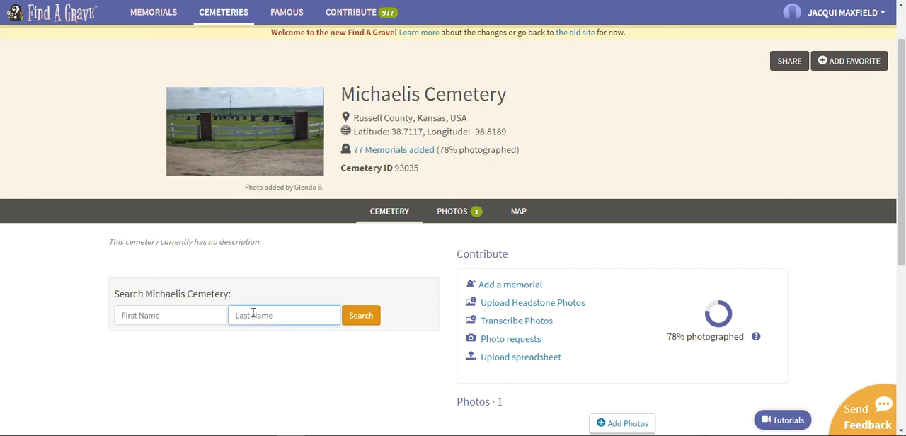
pyautogui.write('michaelis')
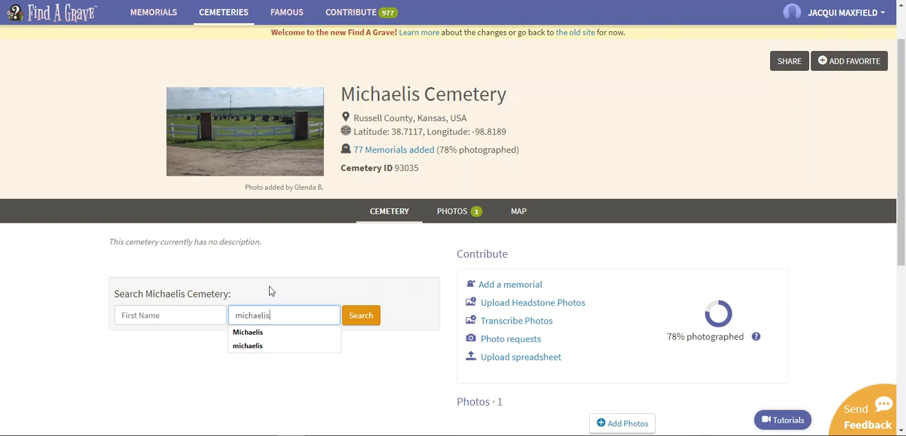
pyautogui.click(359, 315)
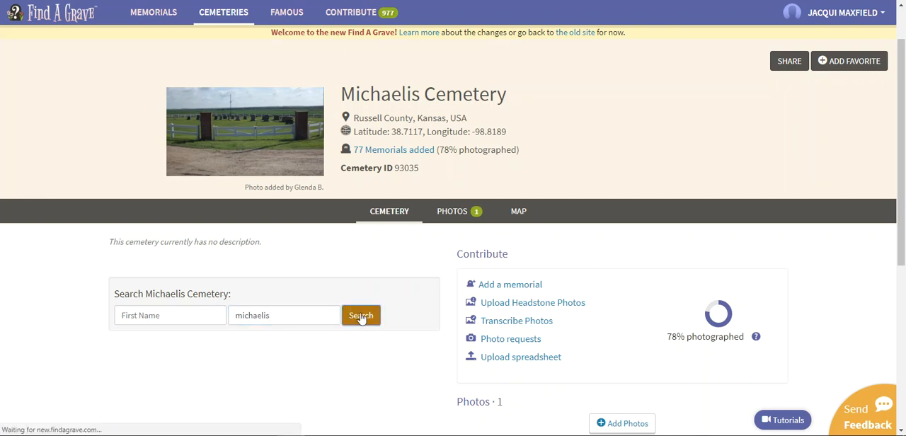
pyautogui.click(361, 315)
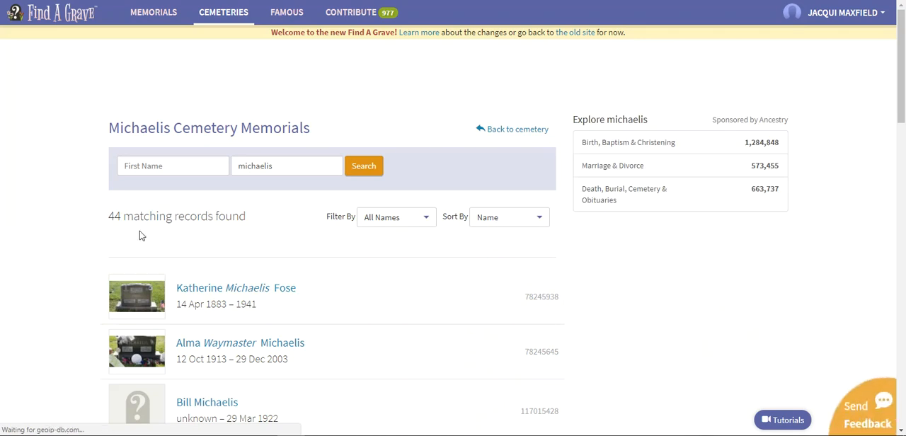
pyautogui.scroll(-3)
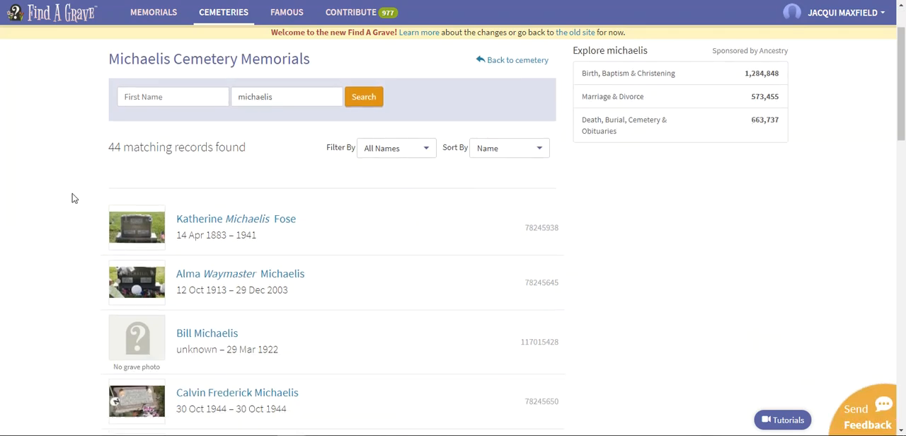
pyautogui.scroll(-3)
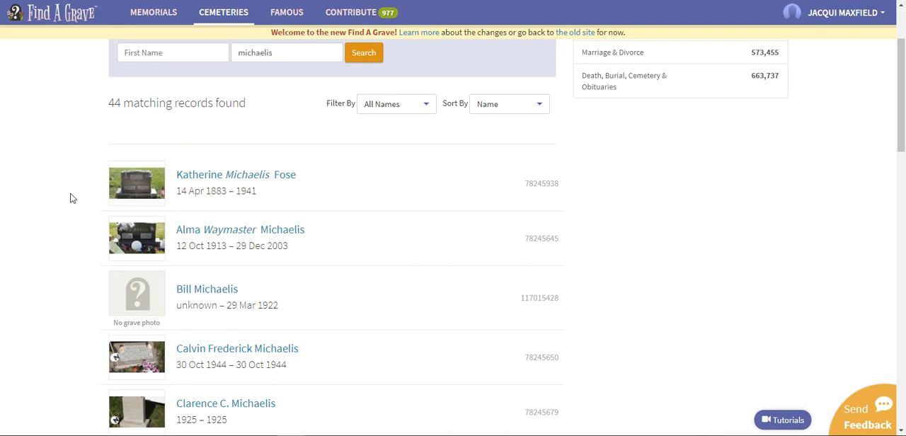
pyautogui.click(235, 174)
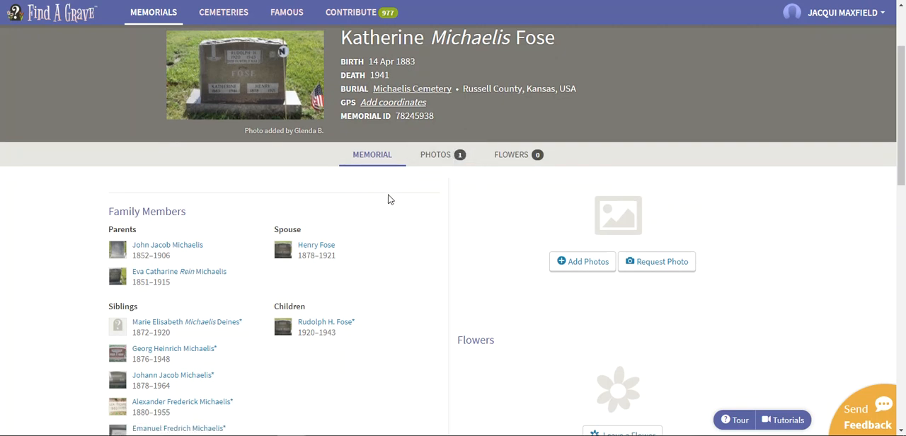
pyautogui.moveTo(295, 163)
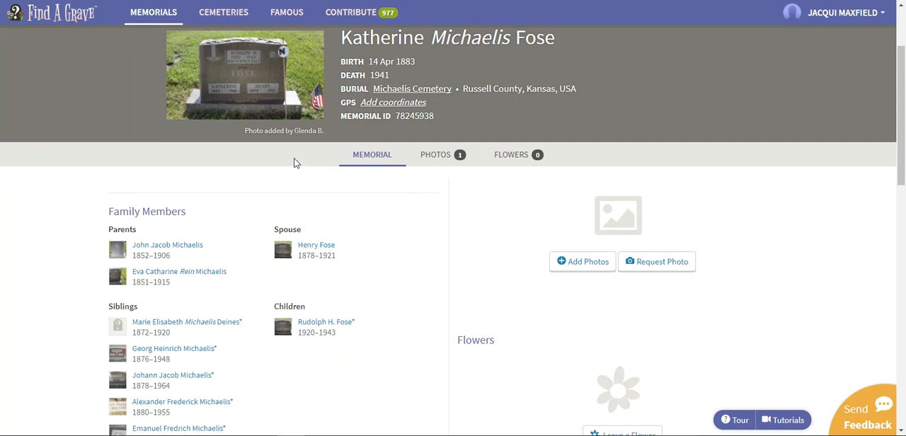
# - Follow the Siblings link under Family Members to William Frederick Michaelis's memorial
pyautogui.scroll(-3)
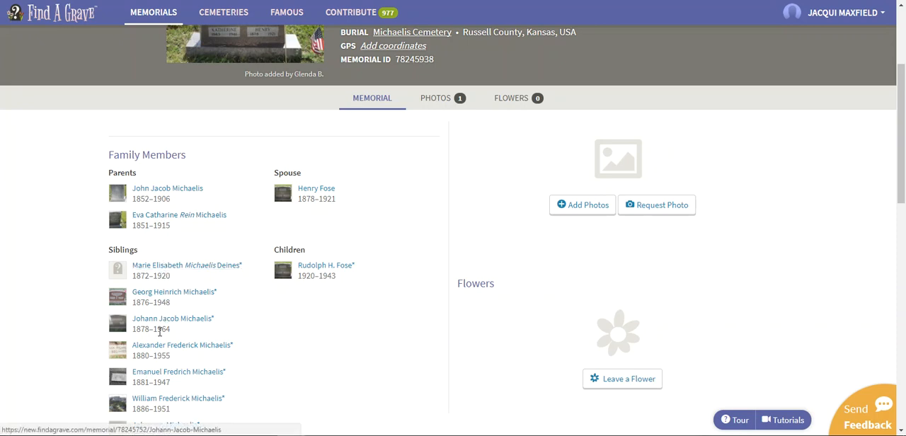
pyautogui.moveTo(326, 264)
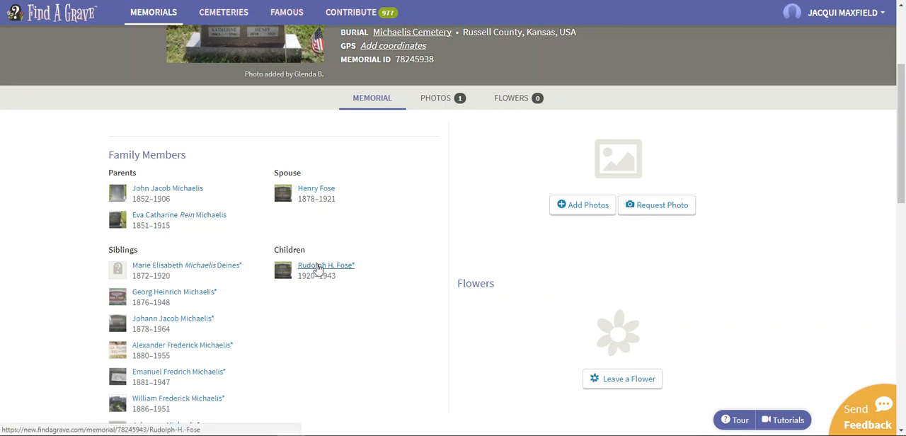
pyautogui.scroll(-3)
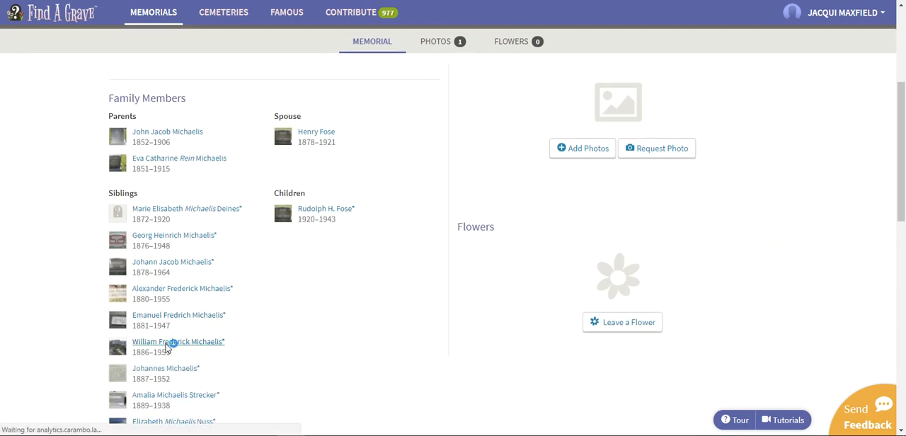
pyautogui.click(178, 341)
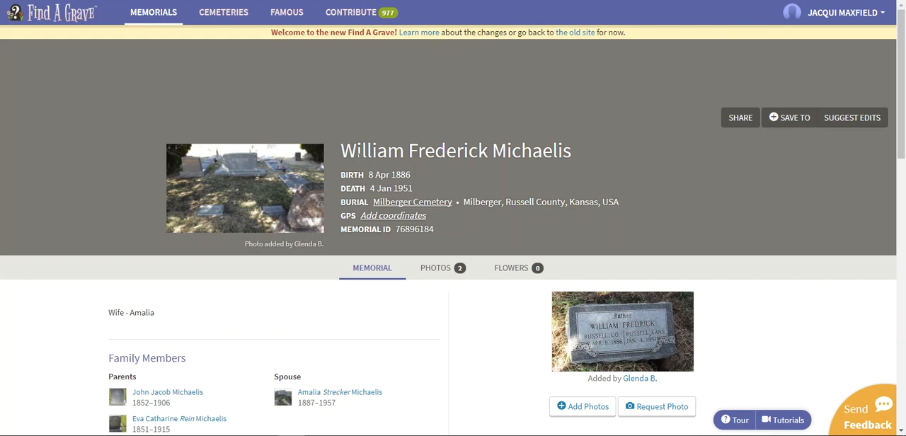
pyautogui.moveTo(368, 187)
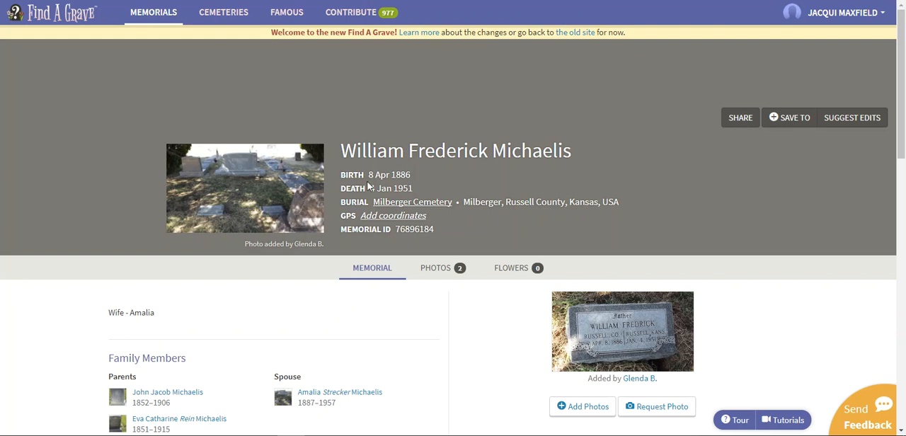
# - Return to the Cemeteries search page with its fields and map view
pyautogui.scroll(-3)
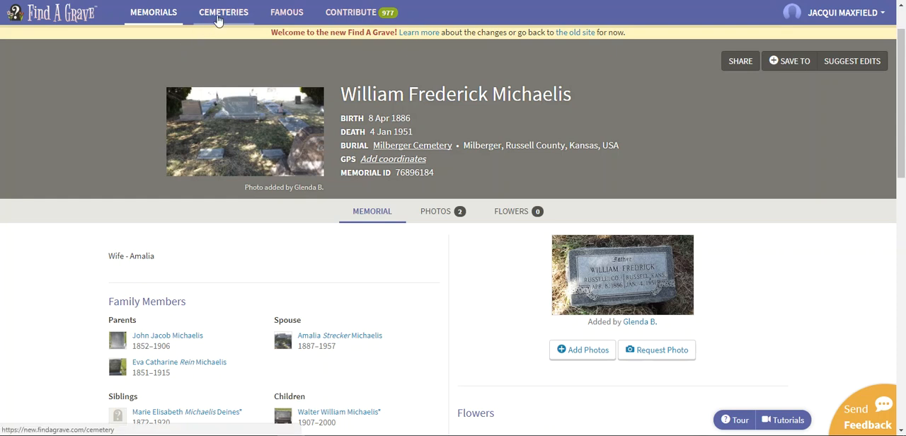
pyautogui.click(223, 11)
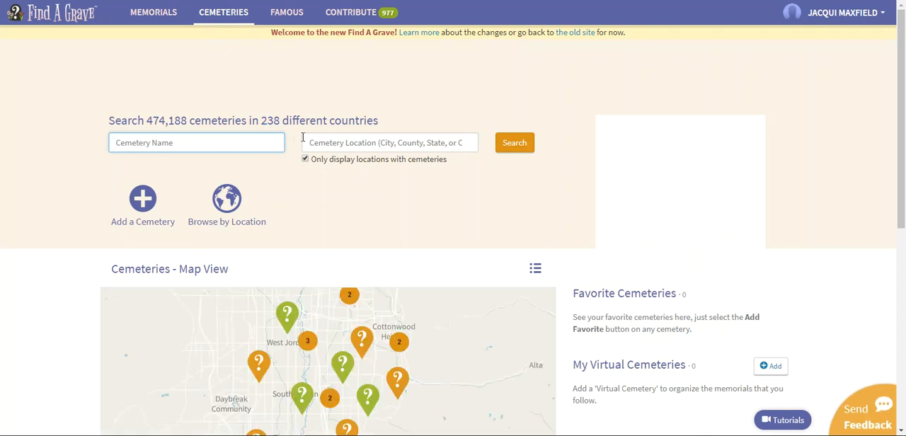
pyautogui.moveTo(226, 198)
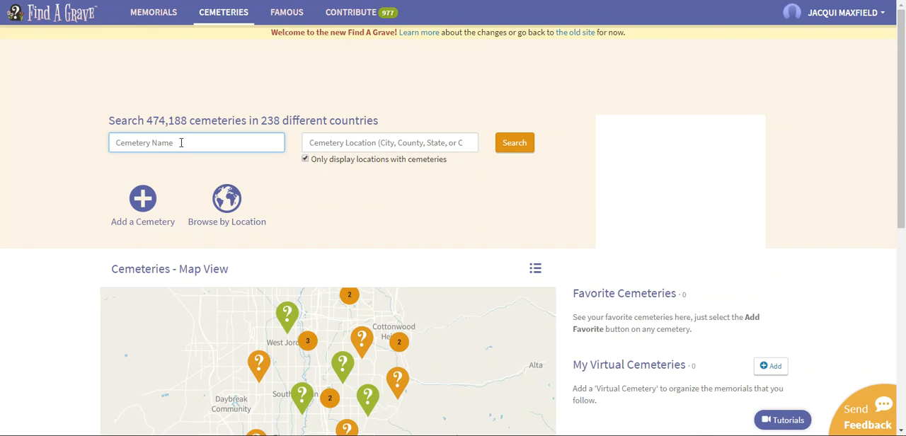
# - Search for Russell Cemetery located in Russell, Russell County, Kansas
pyautogui.write('rusee')
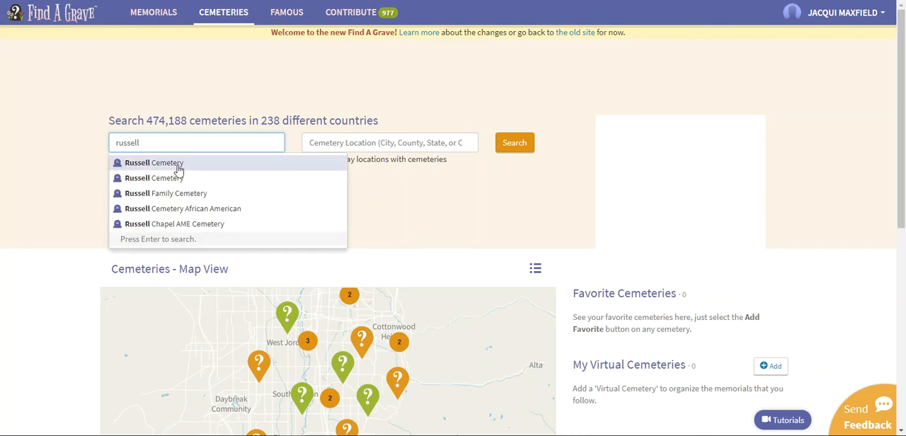
pyautogui.click(153, 163)
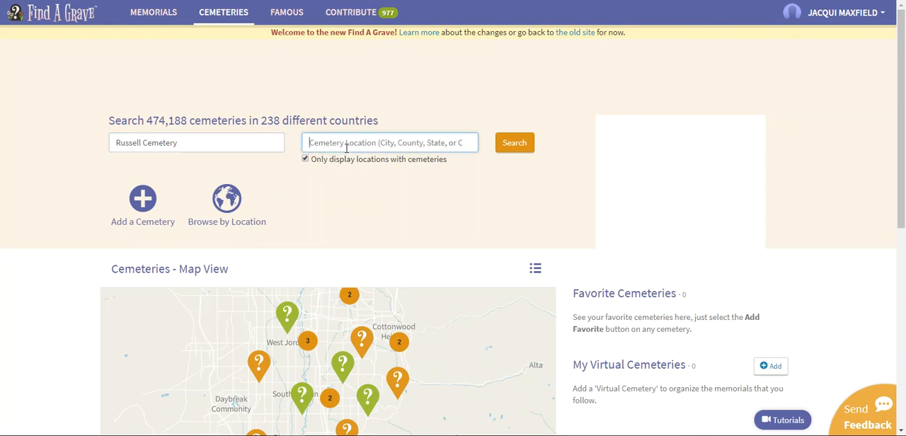
pyautogui.write('Rusell kans')
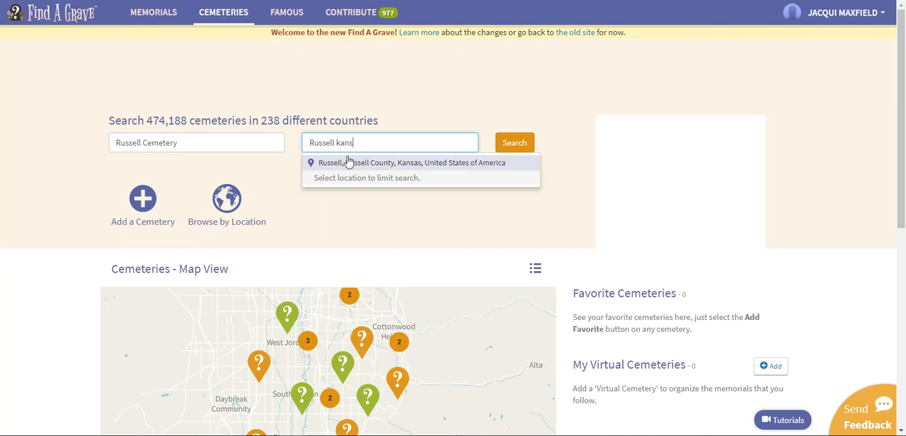
pyautogui.click(411, 163)
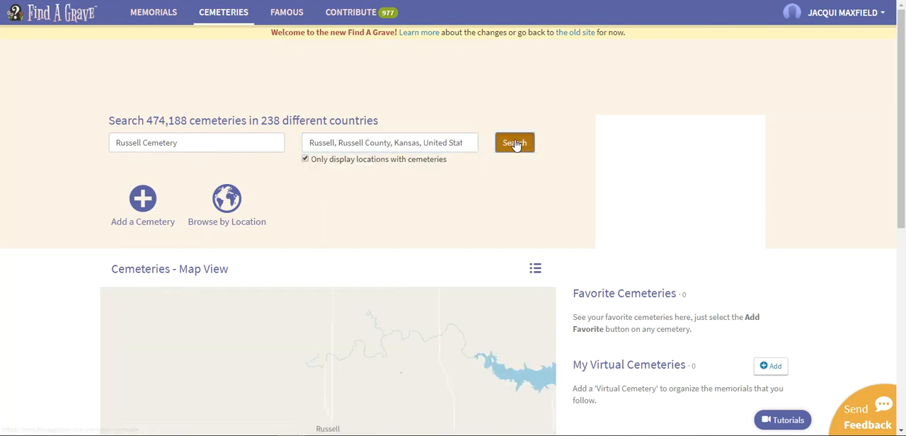
pyautogui.click(515, 141)
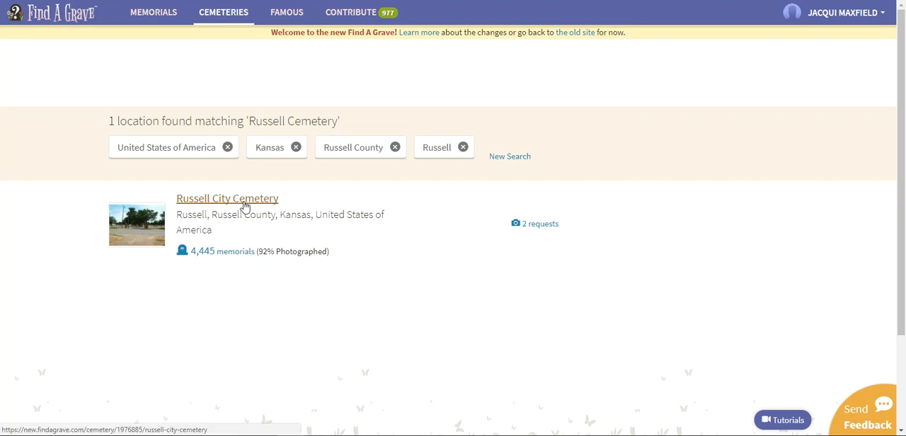
pyautogui.moveTo(532, 251)
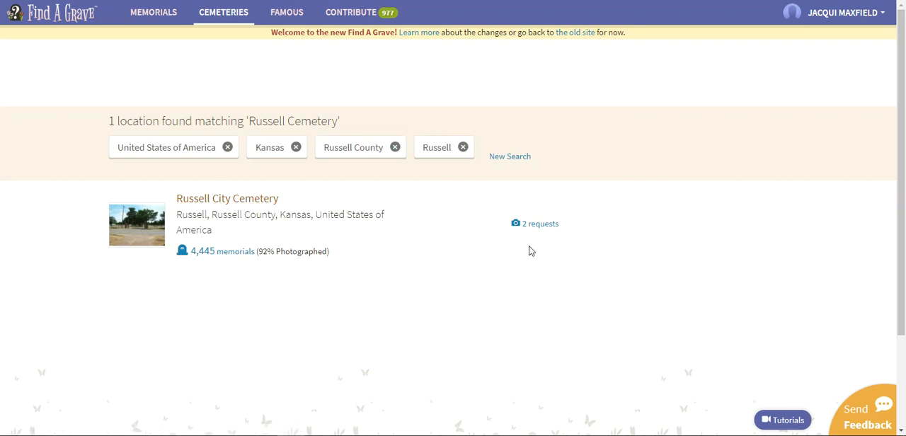
pyautogui.moveTo(518, 235)
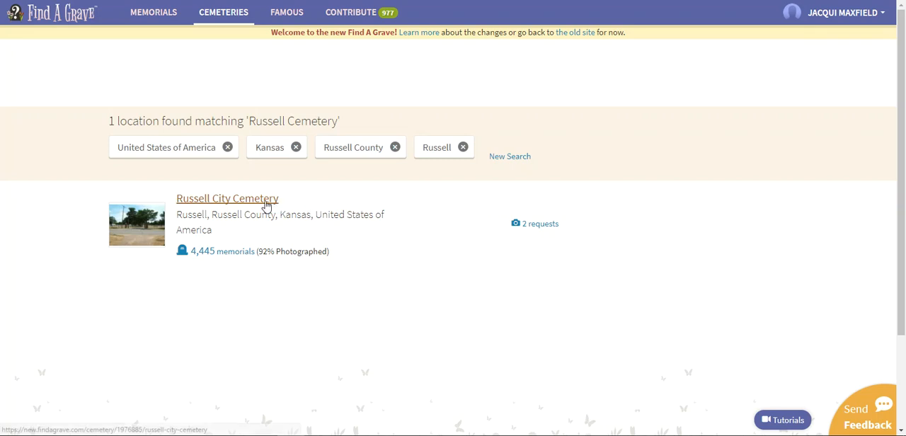
# - On the Russell City Cemetery page, enter Michaelis as the last name to search its memorials
pyautogui.click(227, 198)
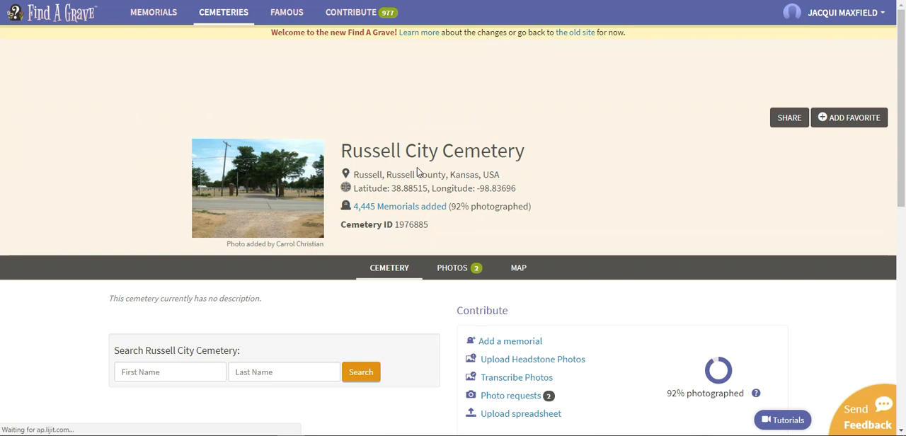
pyautogui.scroll(-3)
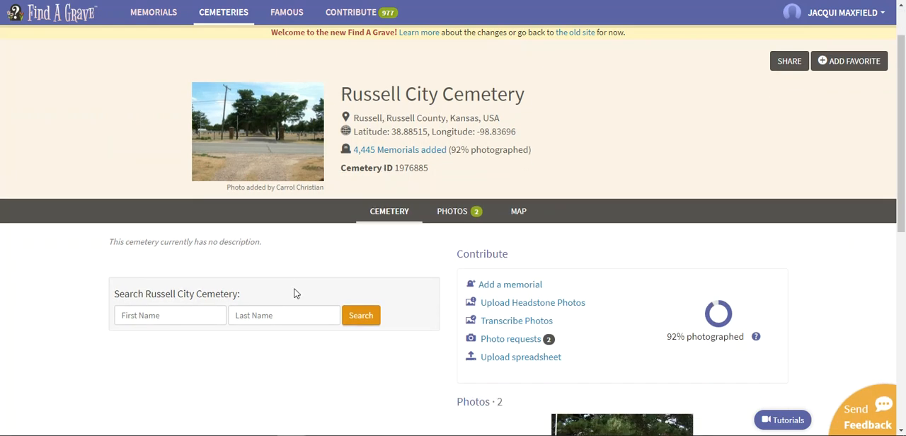
pyautogui.click(284, 315)
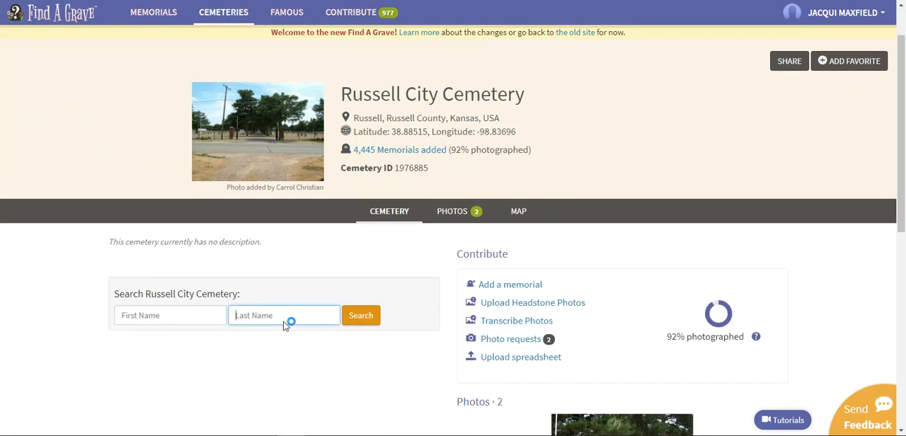
pyautogui.write('michaelis')
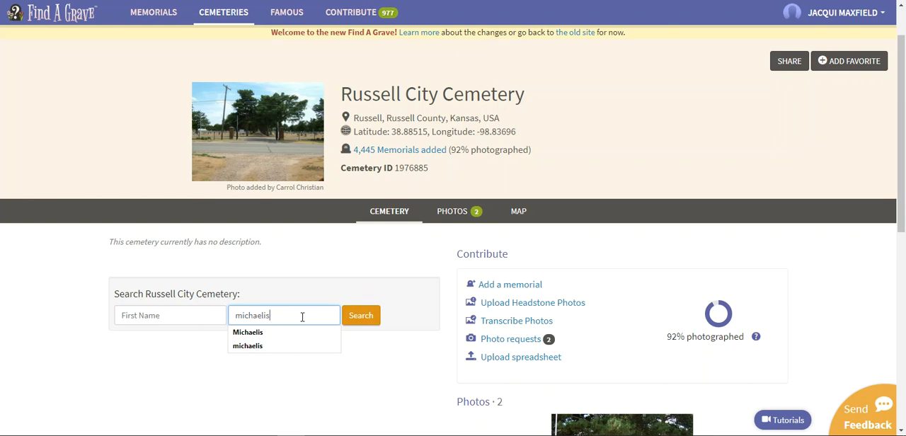
pyautogui.click(361, 314)
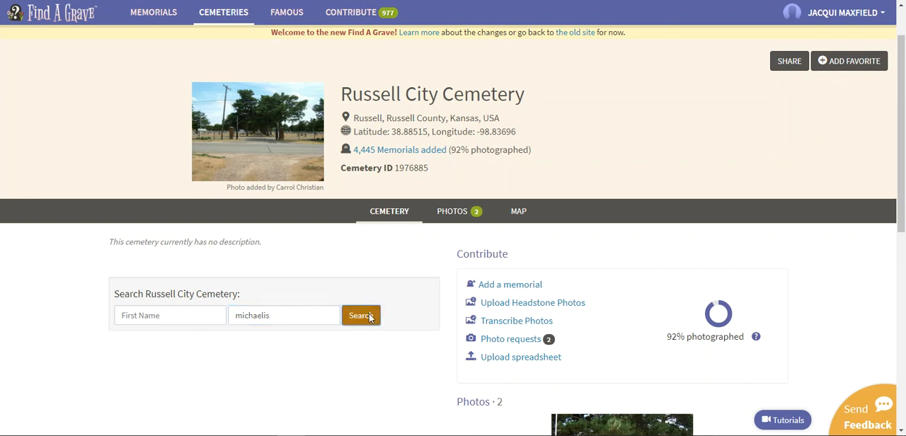
# - Run the Michaelis memorial search and scroll through the 30 matching records
pyautogui.click(361, 314)
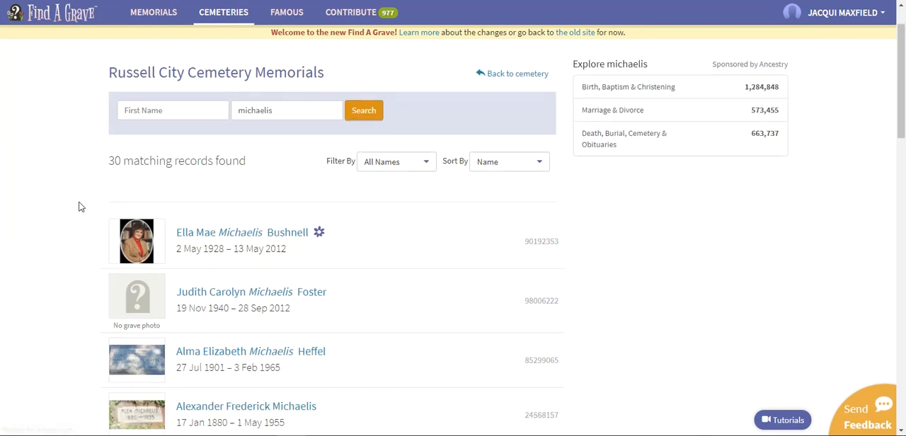
pyautogui.scroll(-3)
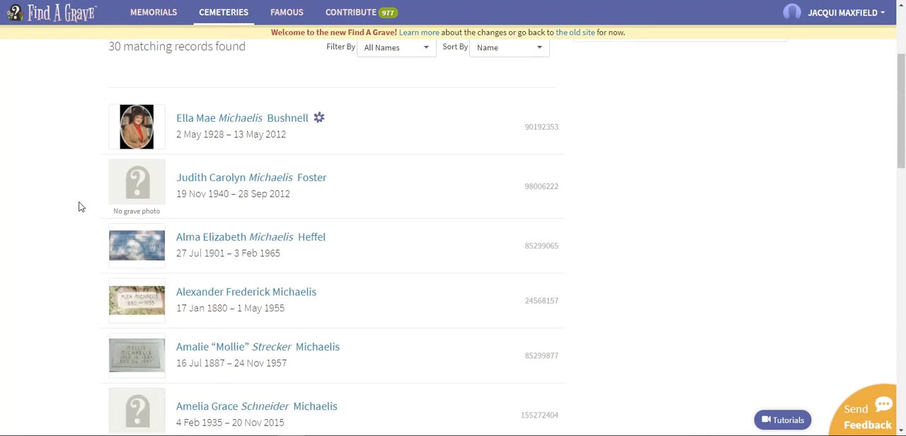
pyautogui.scroll(-3)
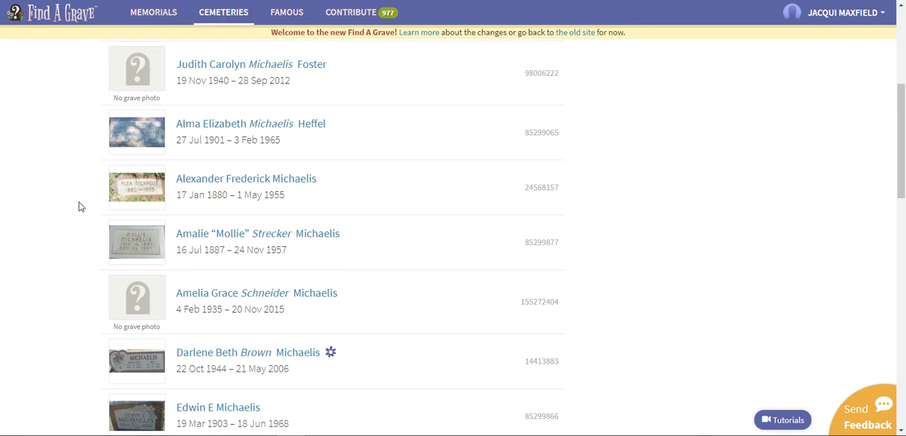
pyautogui.scroll(-3)
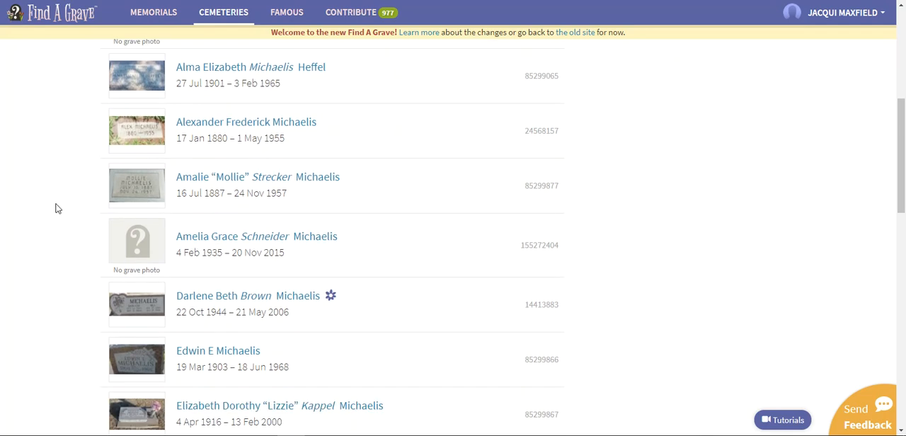
pyautogui.scroll(-3)
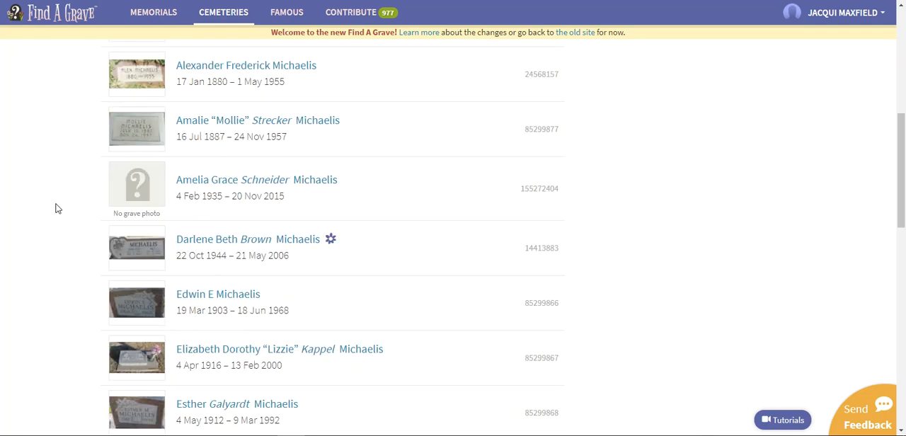
pyautogui.scroll(-3)
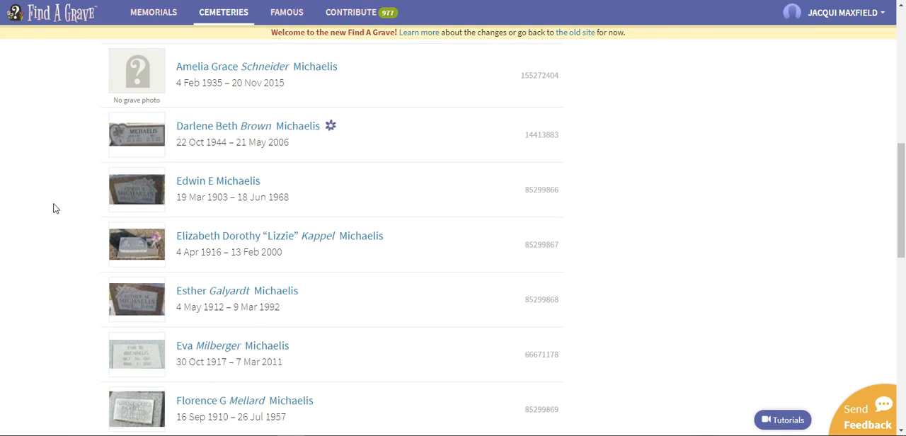
pyautogui.scroll(-3)
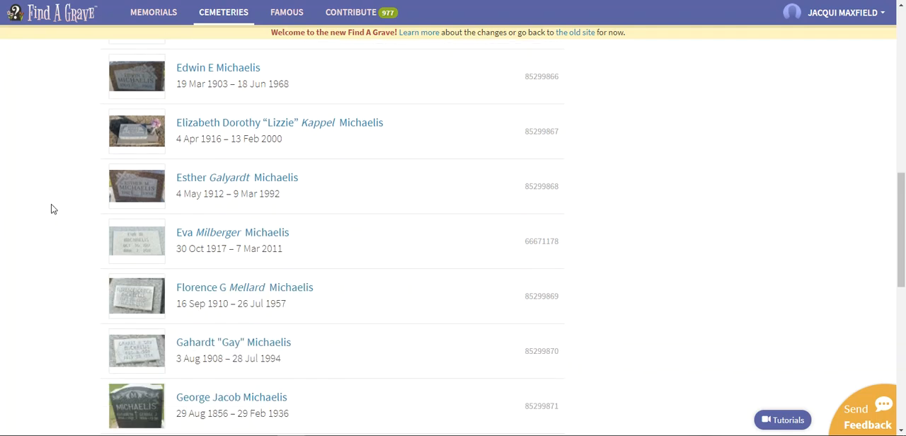
pyautogui.scroll(-3)
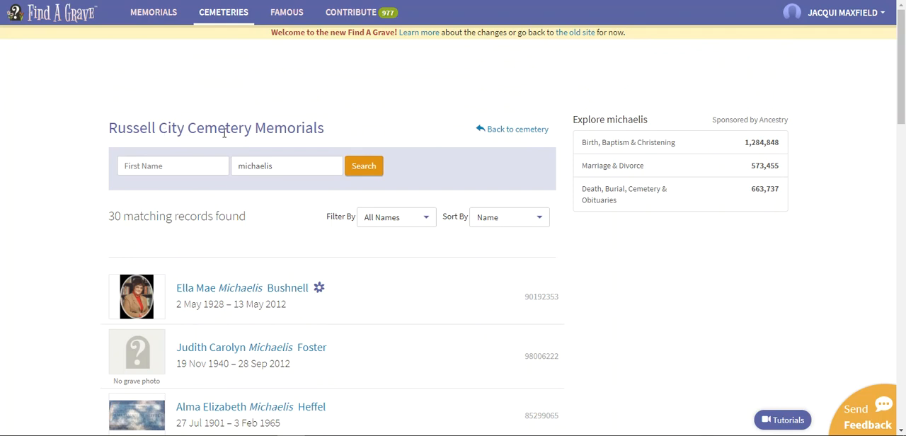
# - Return to the main Cemeteries page and scroll to its map, favorites and virtual cemeteries sections
pyautogui.click(224, 11)
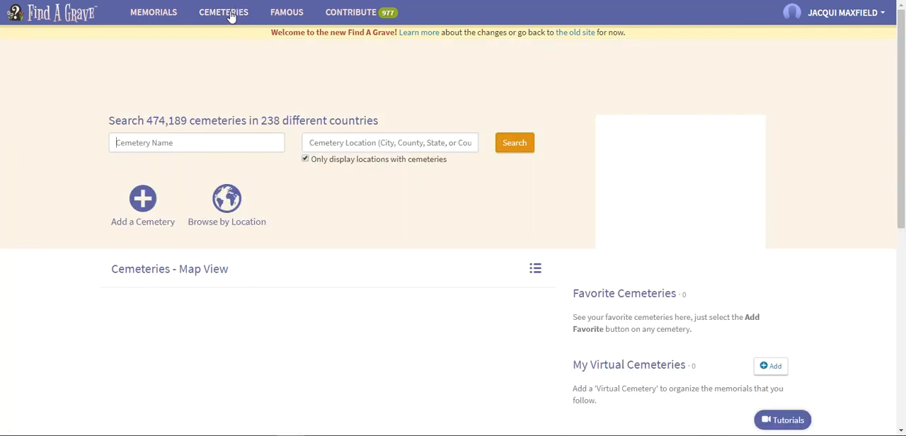
pyautogui.click(224, 11)
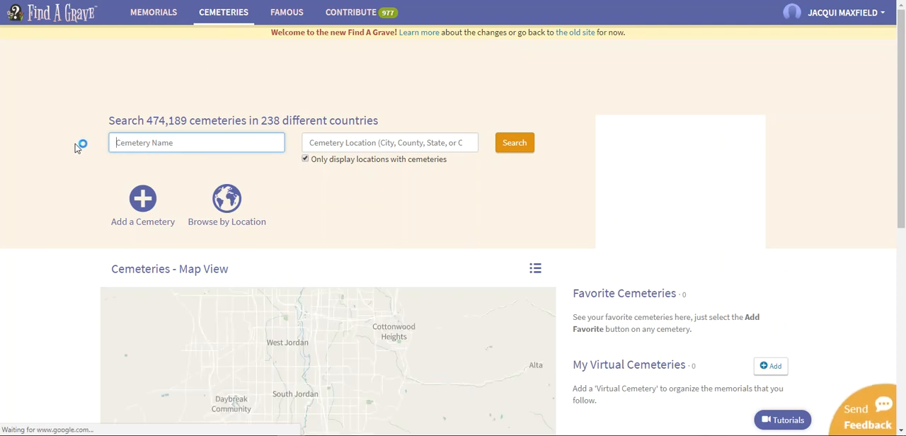
pyautogui.scroll(-3)
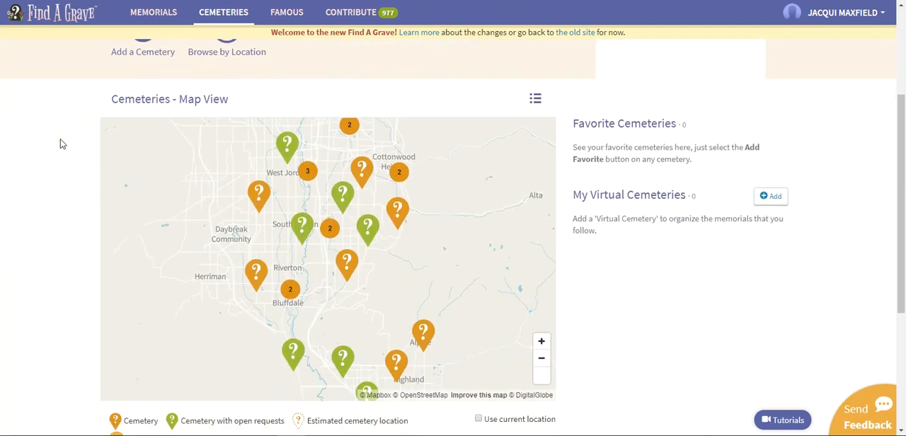
pyautogui.moveTo(152, 359)
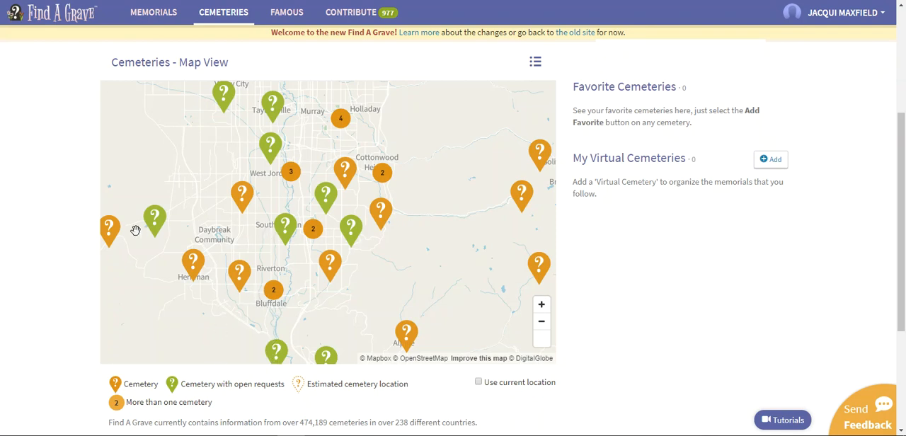
pyautogui.moveTo(280, 168)
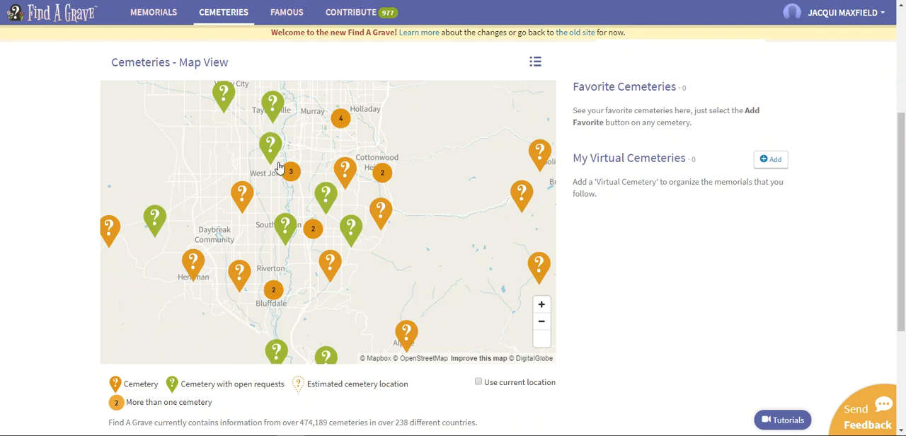
pyautogui.moveTo(292, 184)
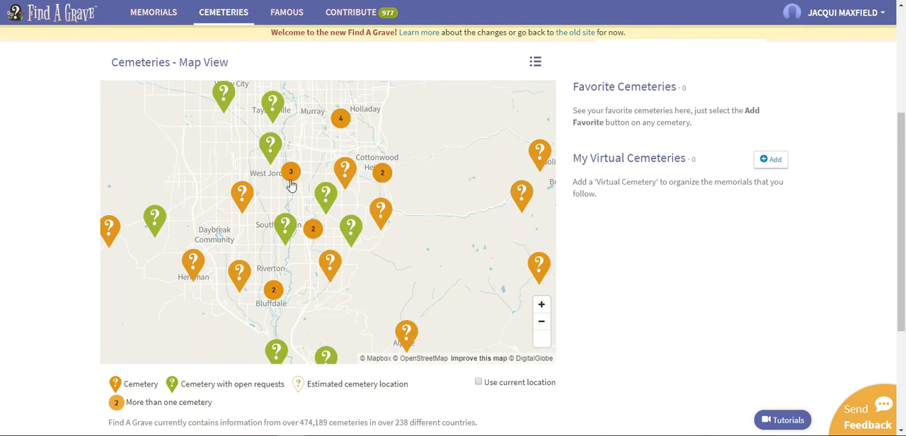
pyautogui.moveTo(332, 130)
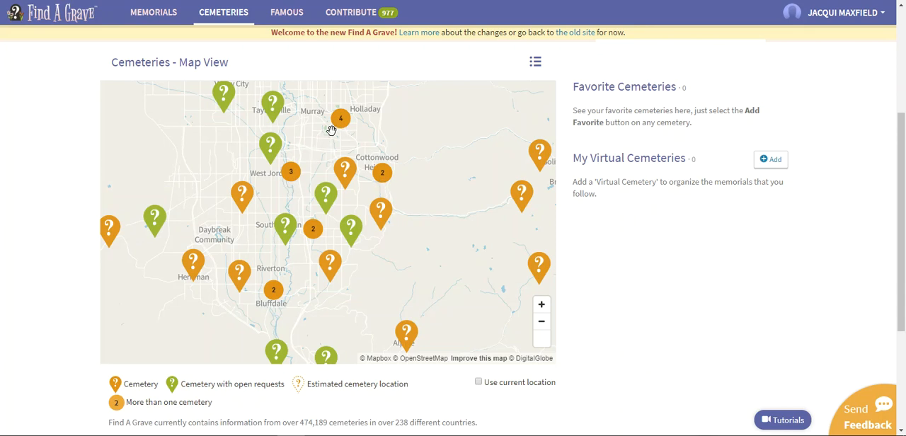
pyautogui.moveTo(624, 229)
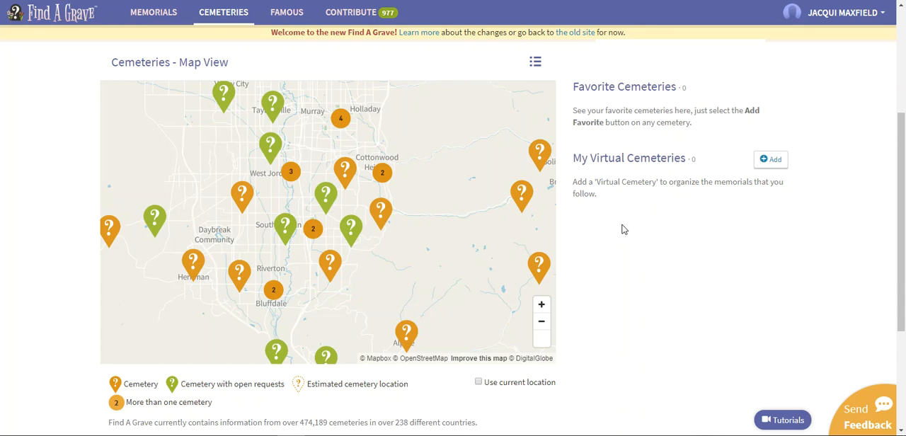
pyautogui.moveTo(620, 102)
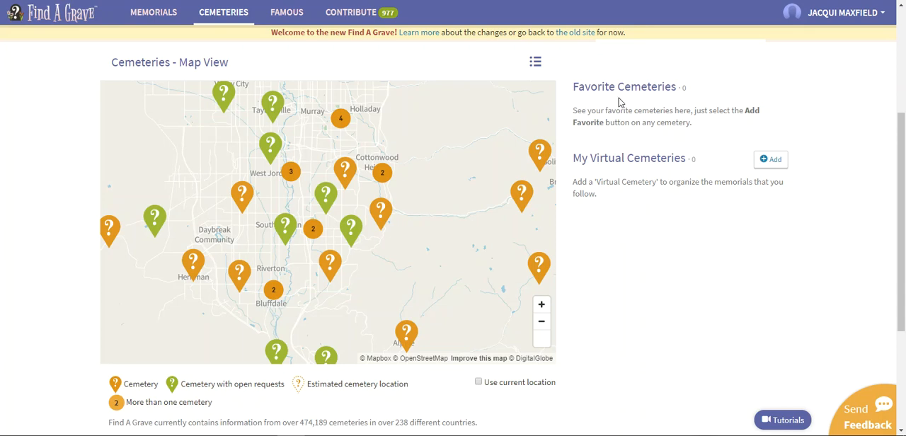
pyautogui.moveTo(647, 122)
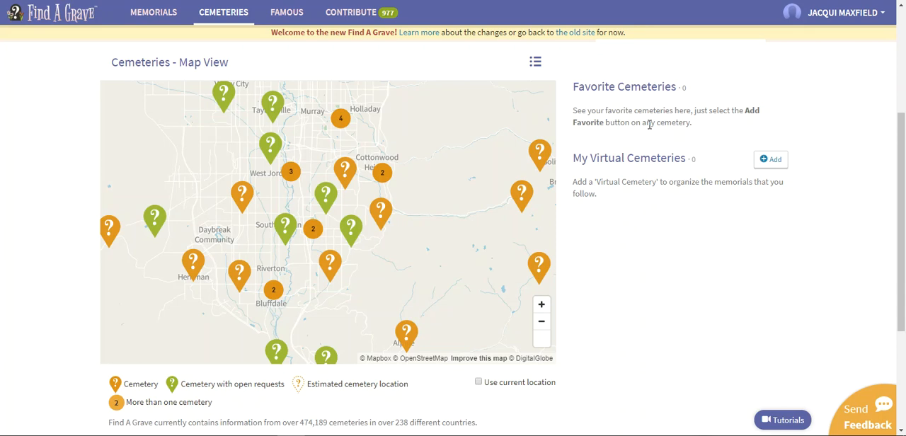
pyautogui.moveTo(764, 129)
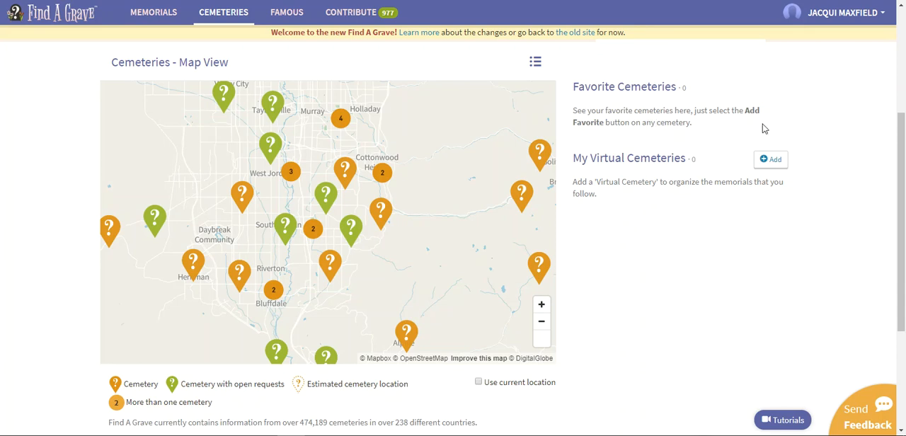
pyautogui.moveTo(659, 135)
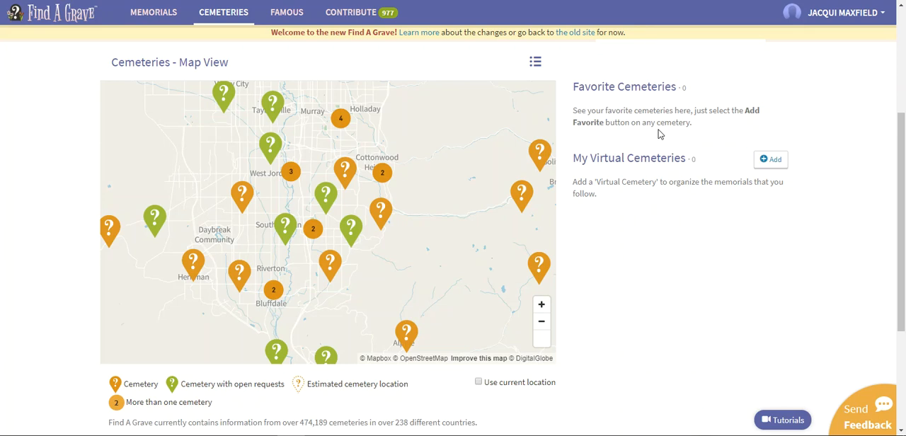
pyautogui.moveTo(662, 150)
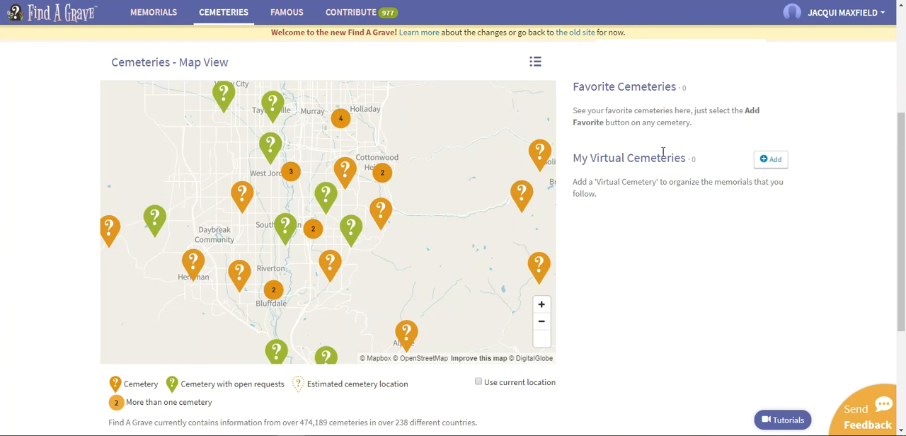
pyautogui.scroll(-3)
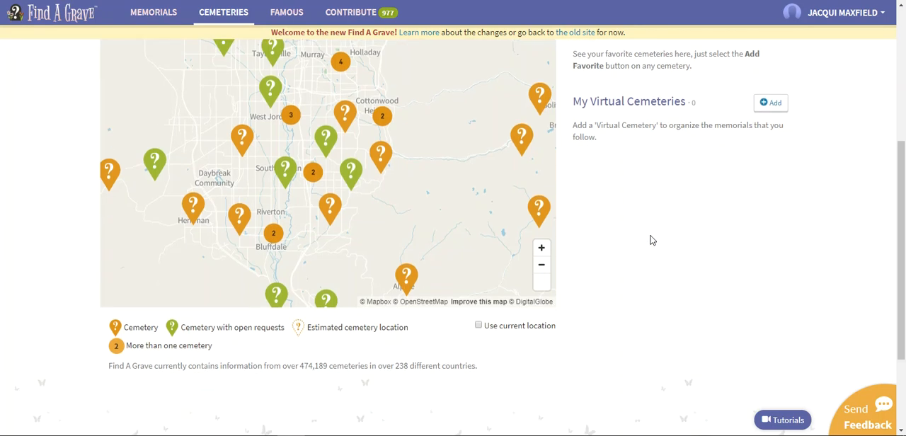
pyautogui.scroll(-3)
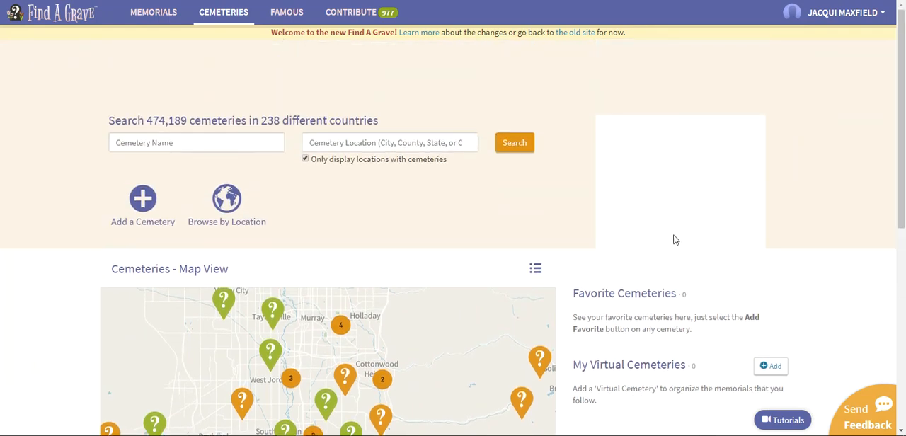
pyautogui.moveTo(482, 209)
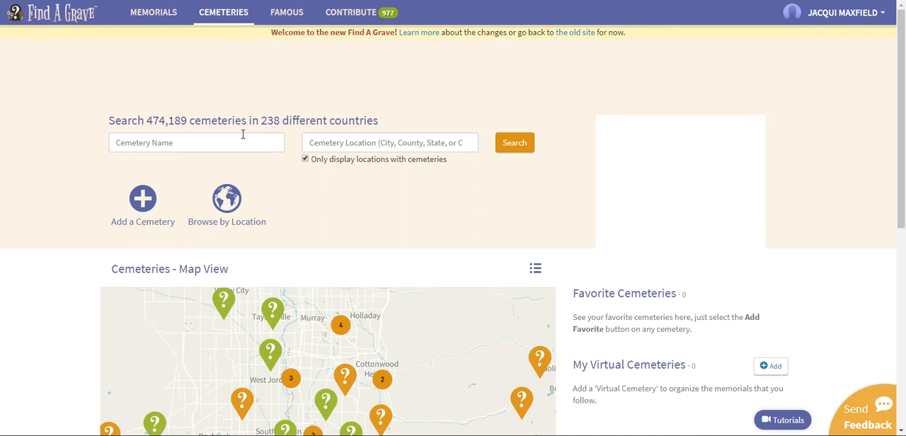
pyautogui.click(389, 142)
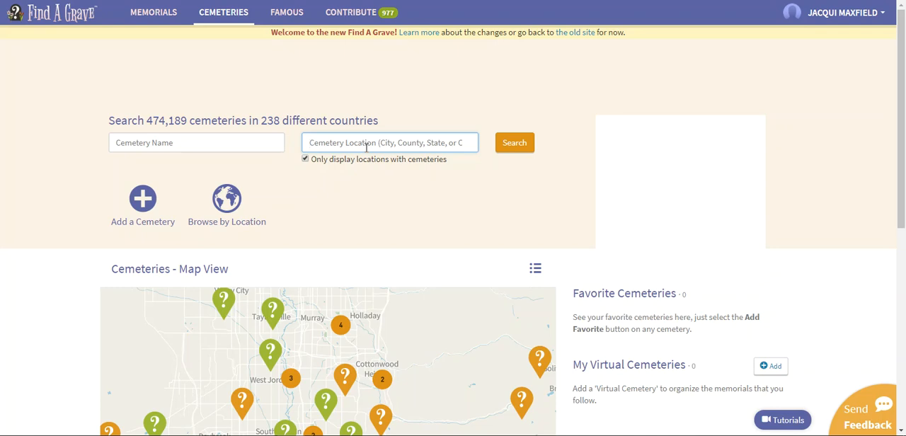
pyautogui.moveTo(268, 113)
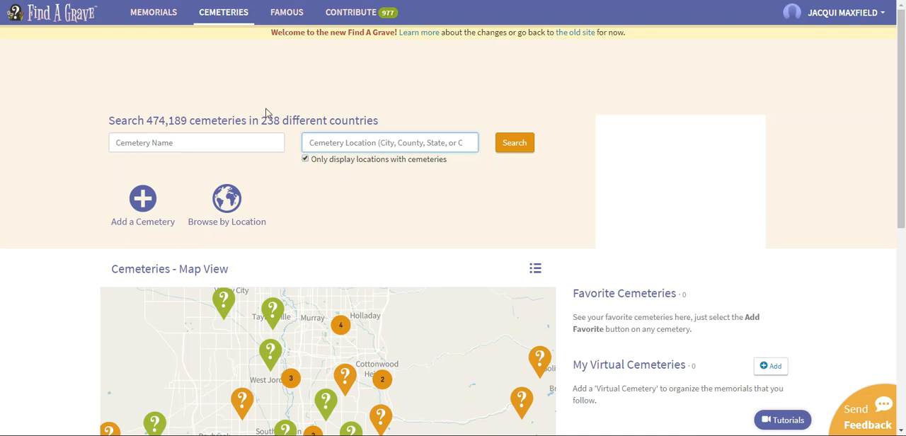
pyautogui.click(388, 142)
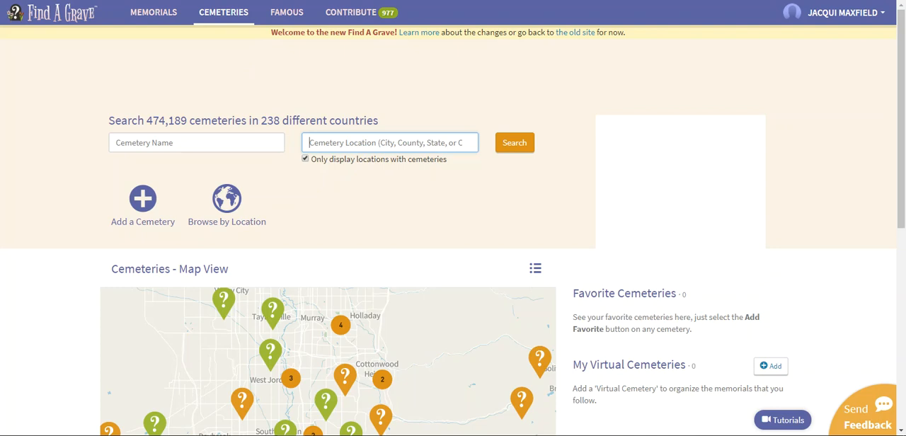